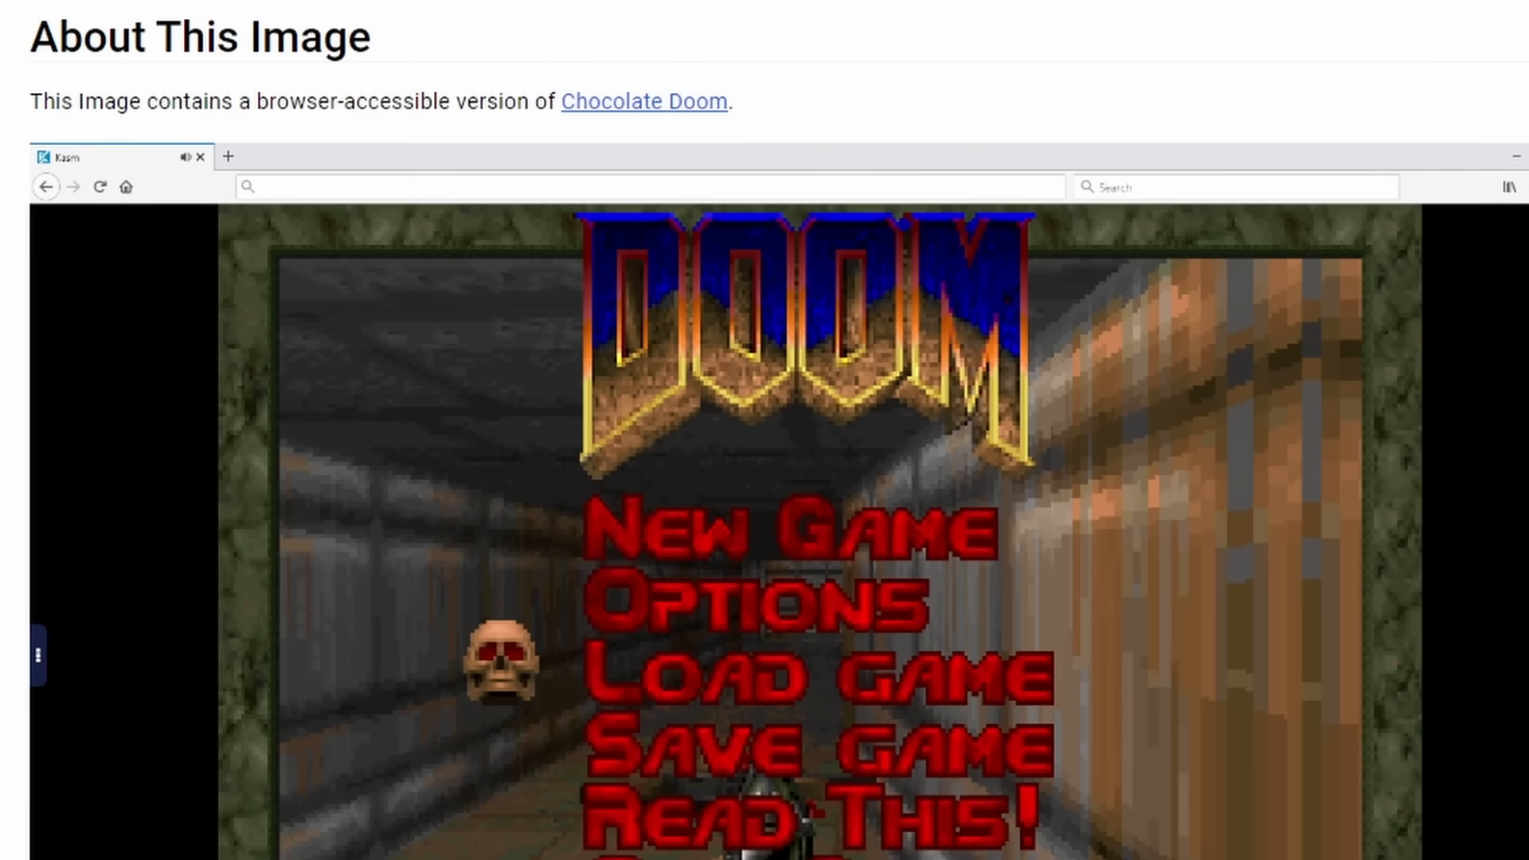
Step: Browse through the linked articles and arrive at the docker.com homepage
scroll("down", 3)
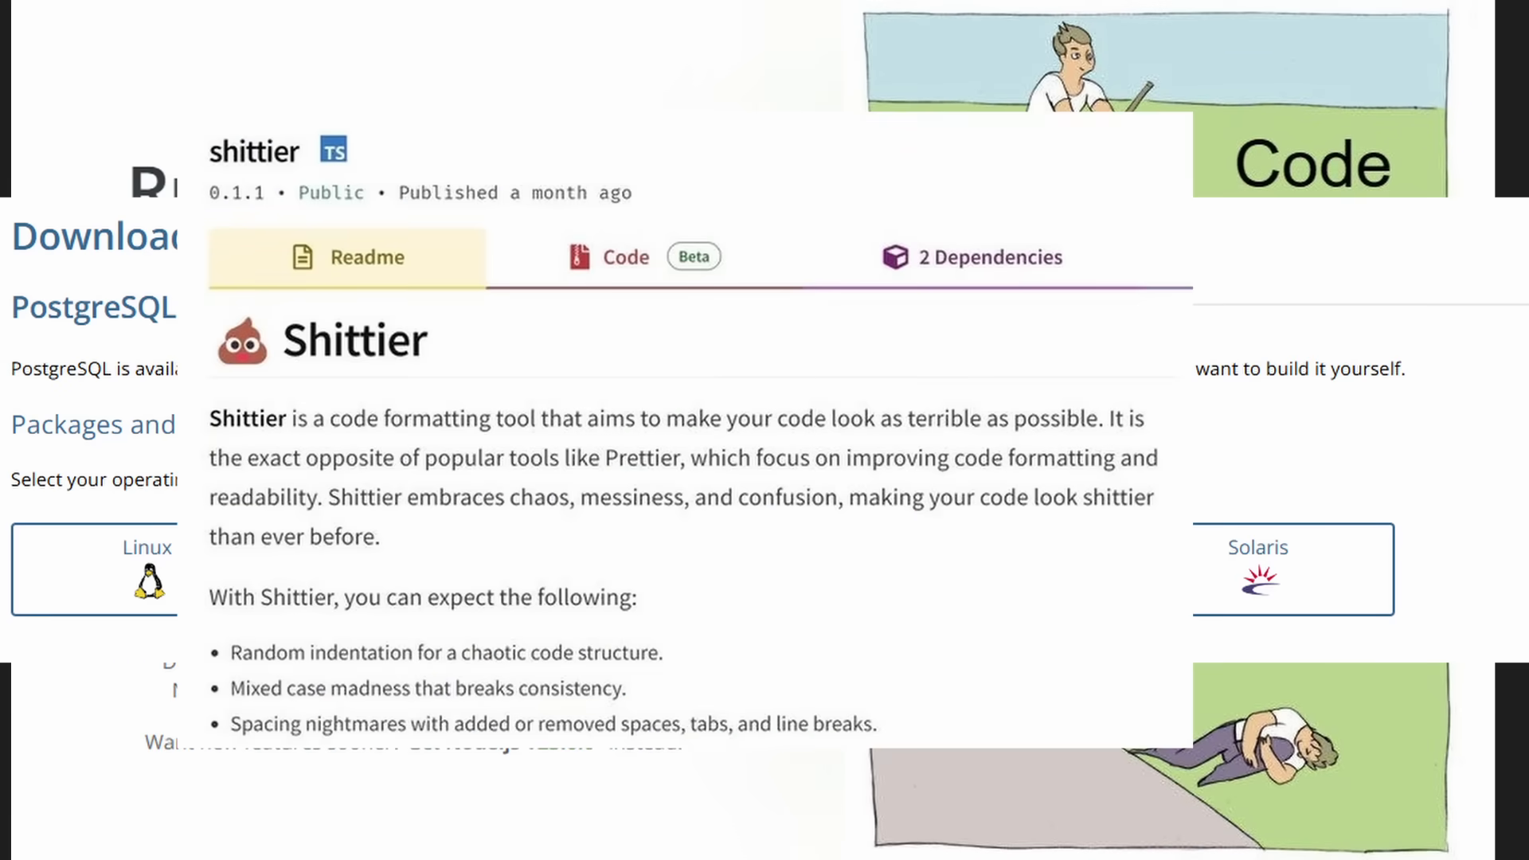
left_click(625, 256)
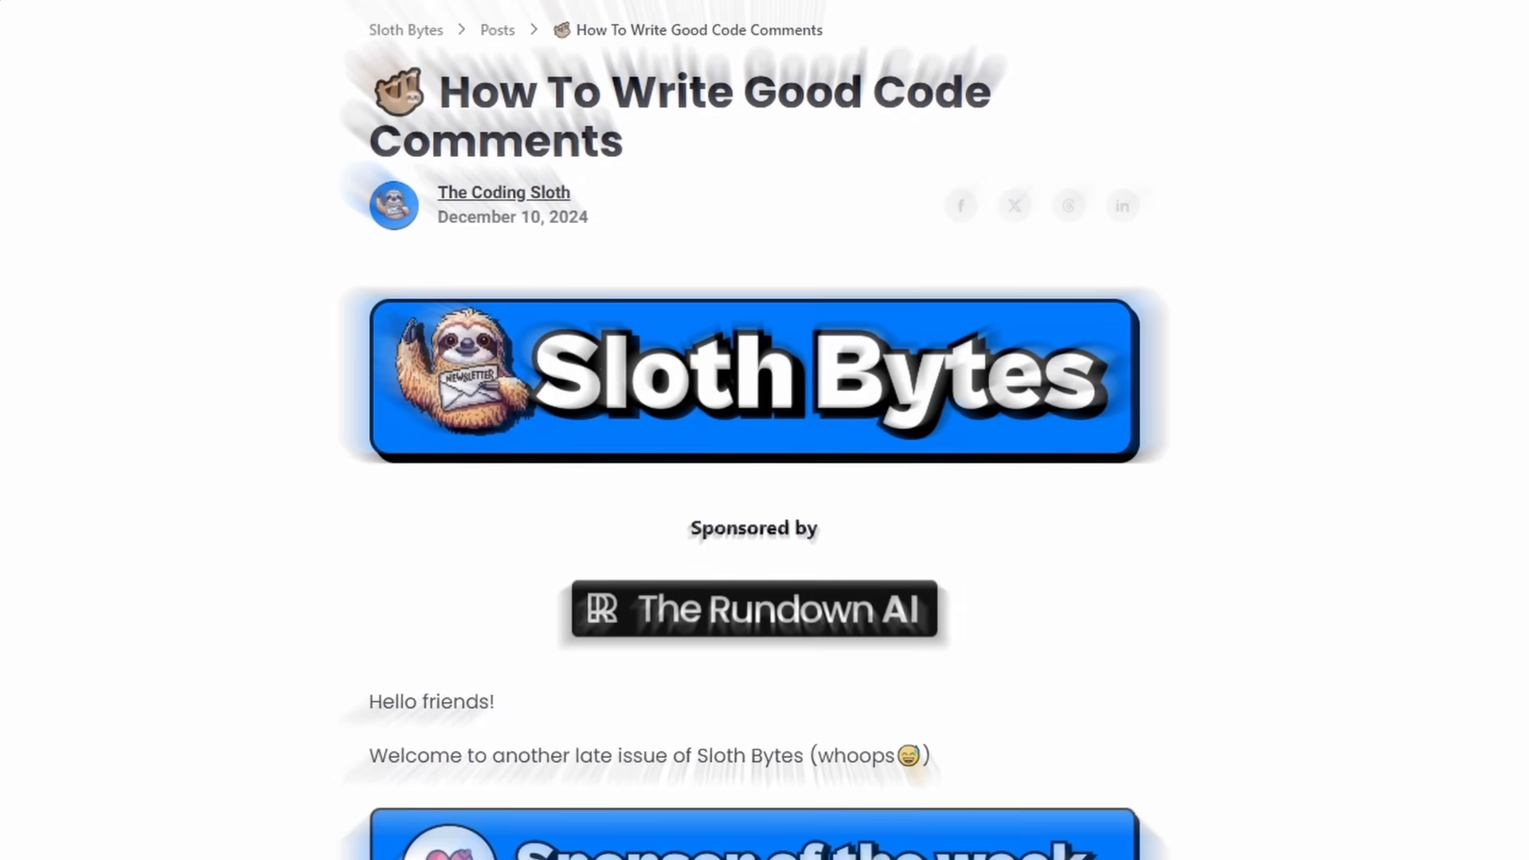
scroll("down", 3)
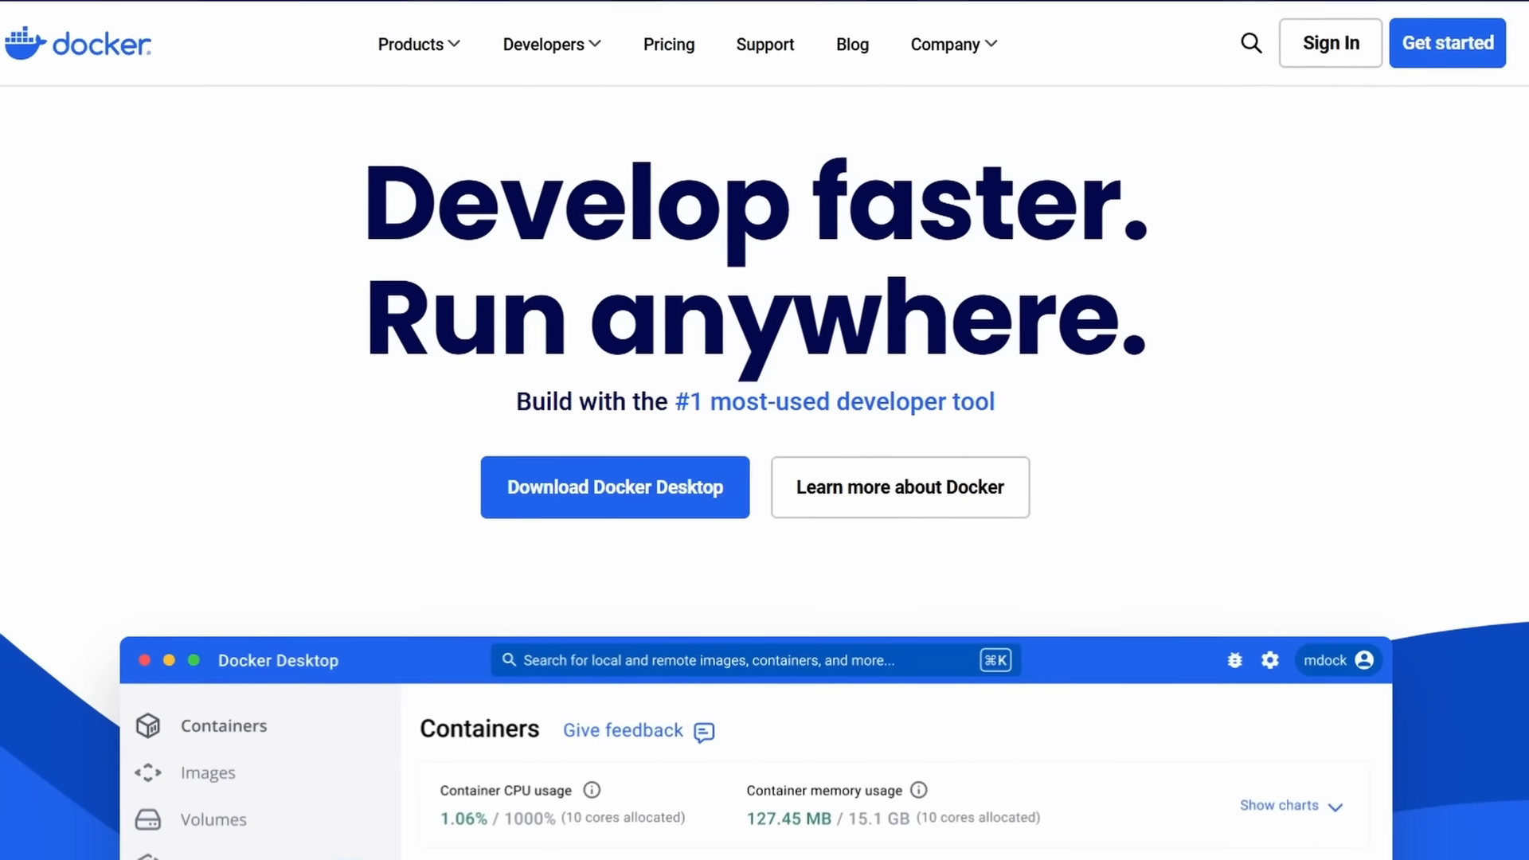
Step: View the locally stored images list in Docker Desktop and scroll through it
left_click(613, 486)
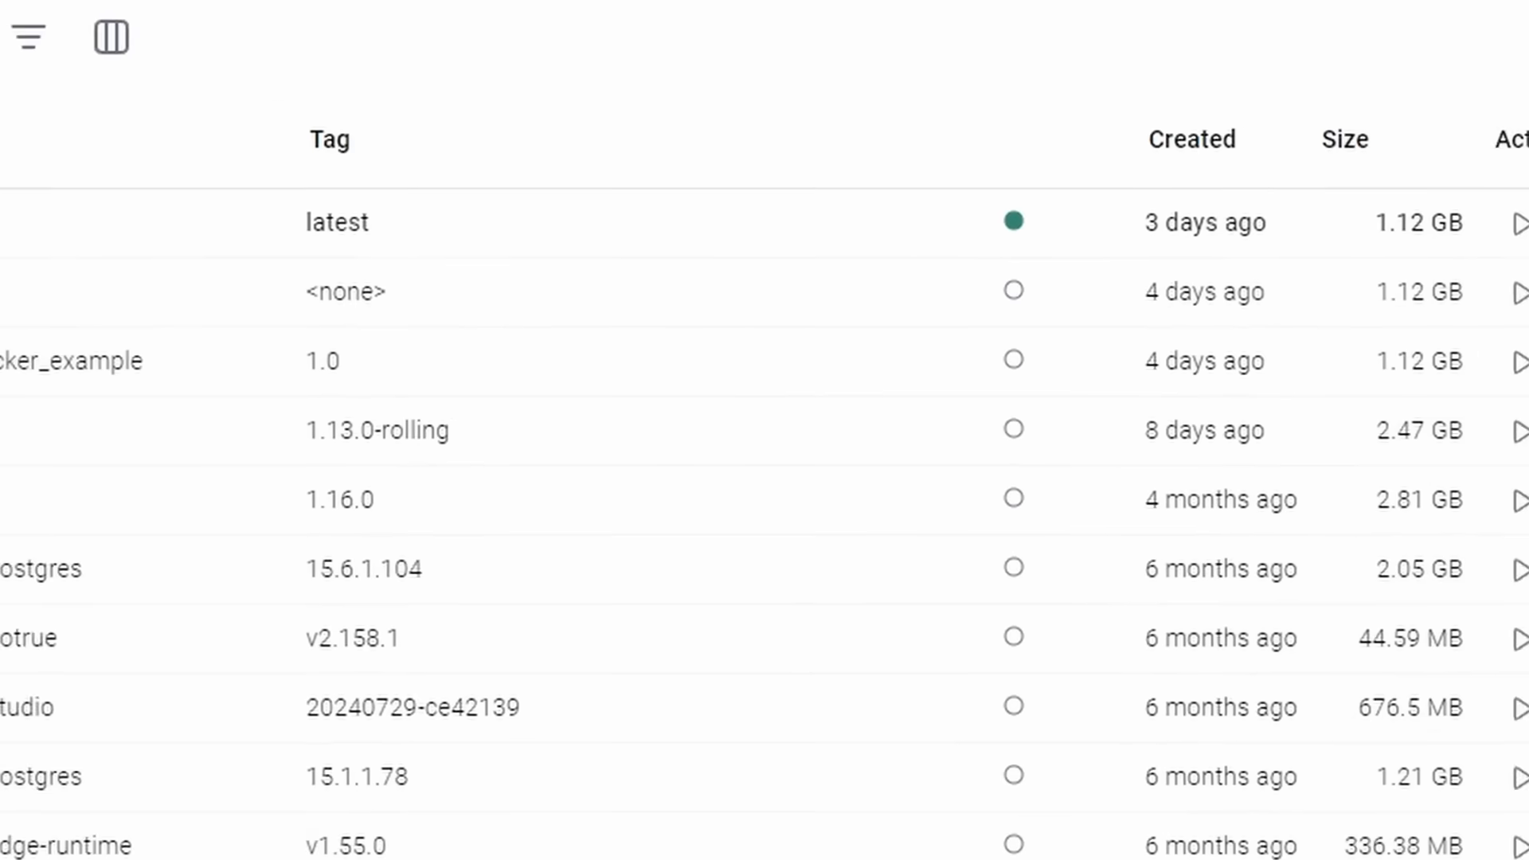
scroll("up", 3)
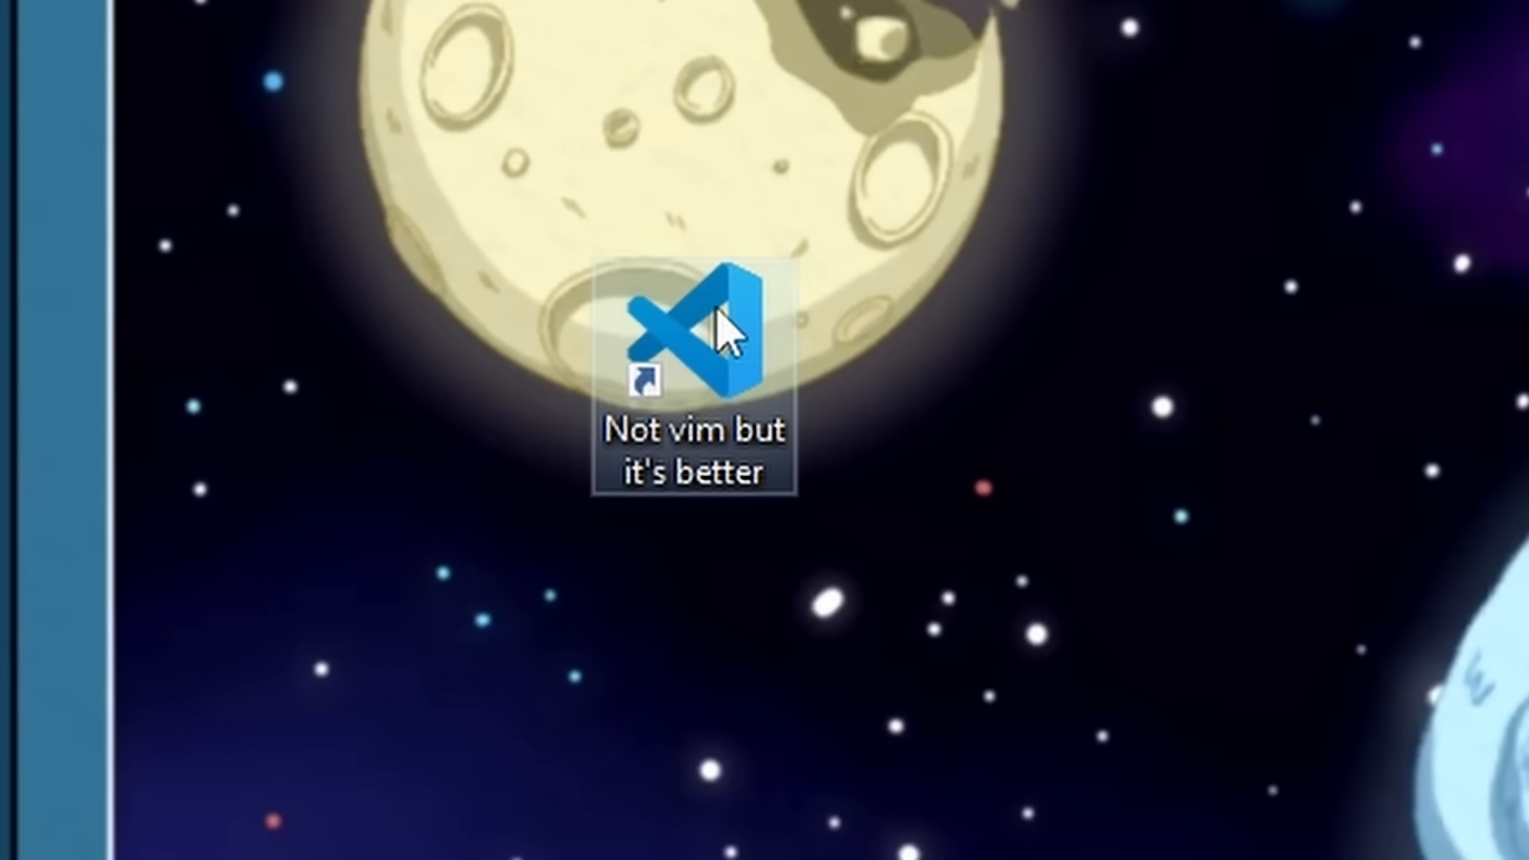
Step: Launch VS Code from the desktop shortcut to open the docker_example project
double_click(692, 331)
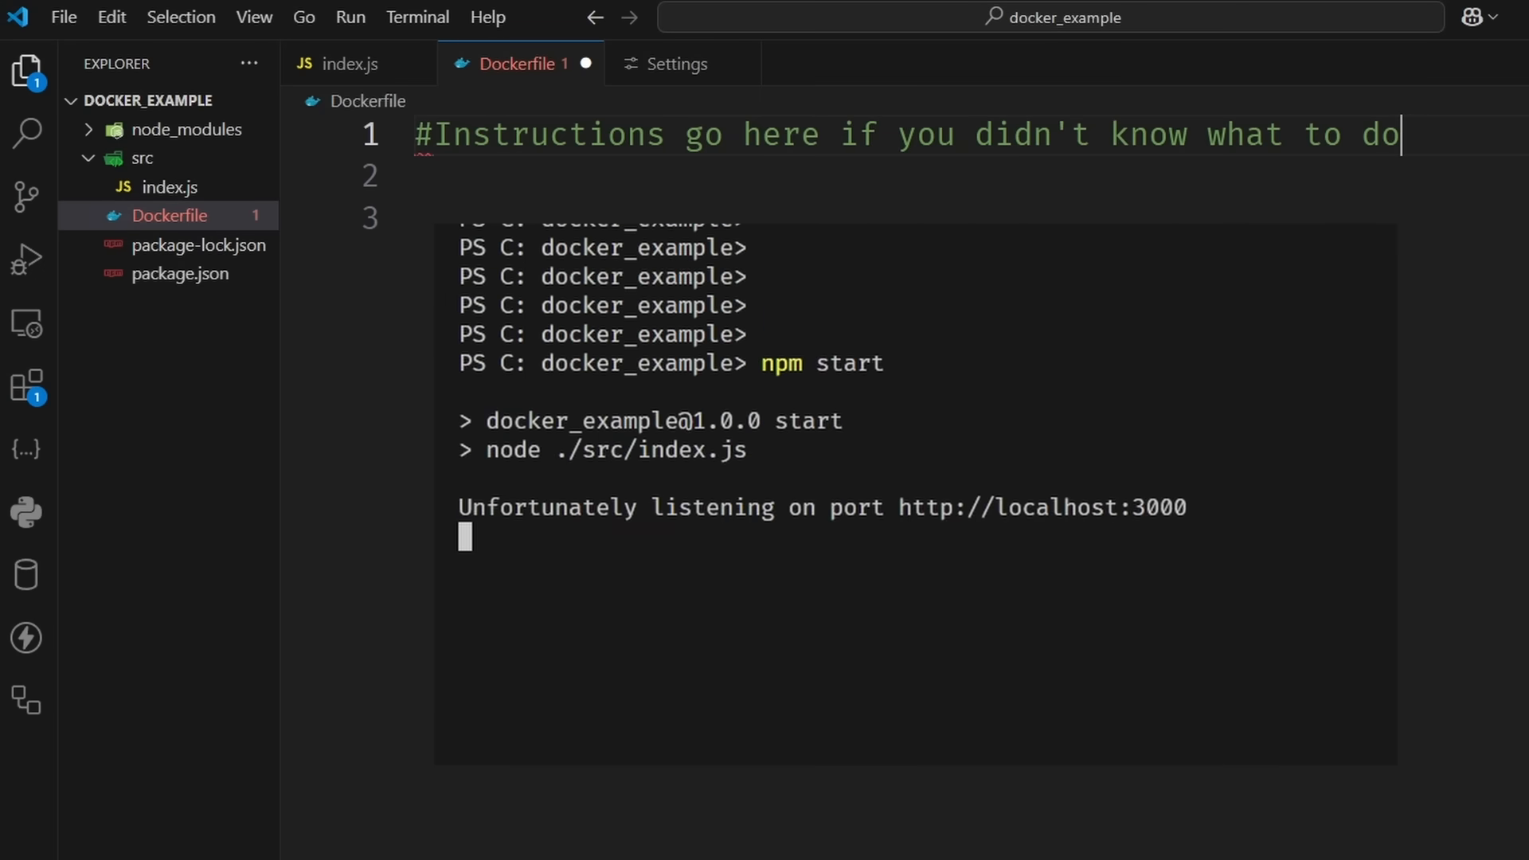
Step: Add the FROM node:22 base-image instruction below its comment in the Dockerfile
type("FROM")
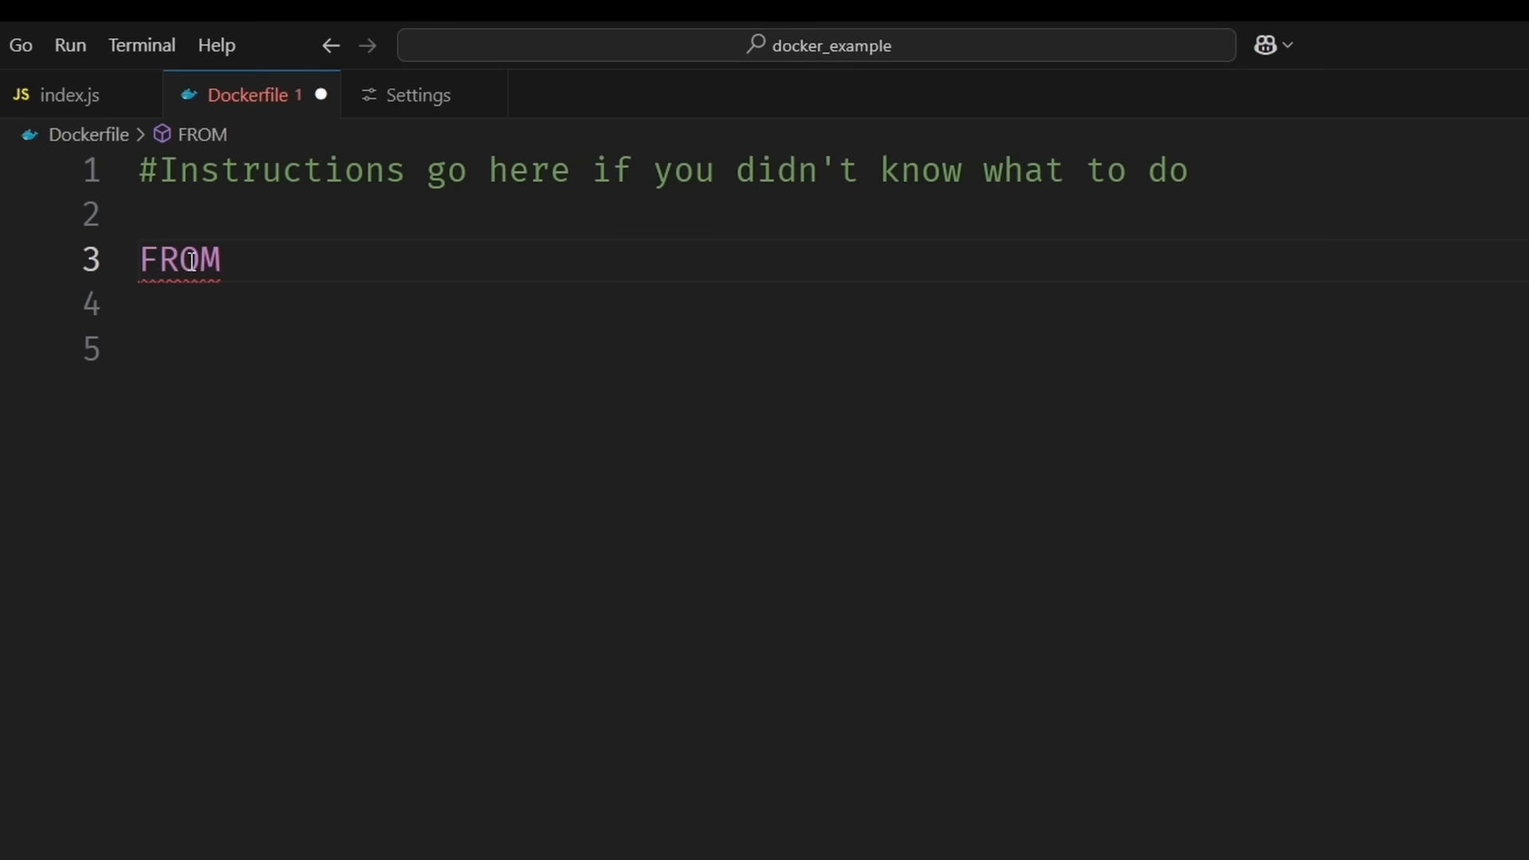
mouse_move(180, 258)
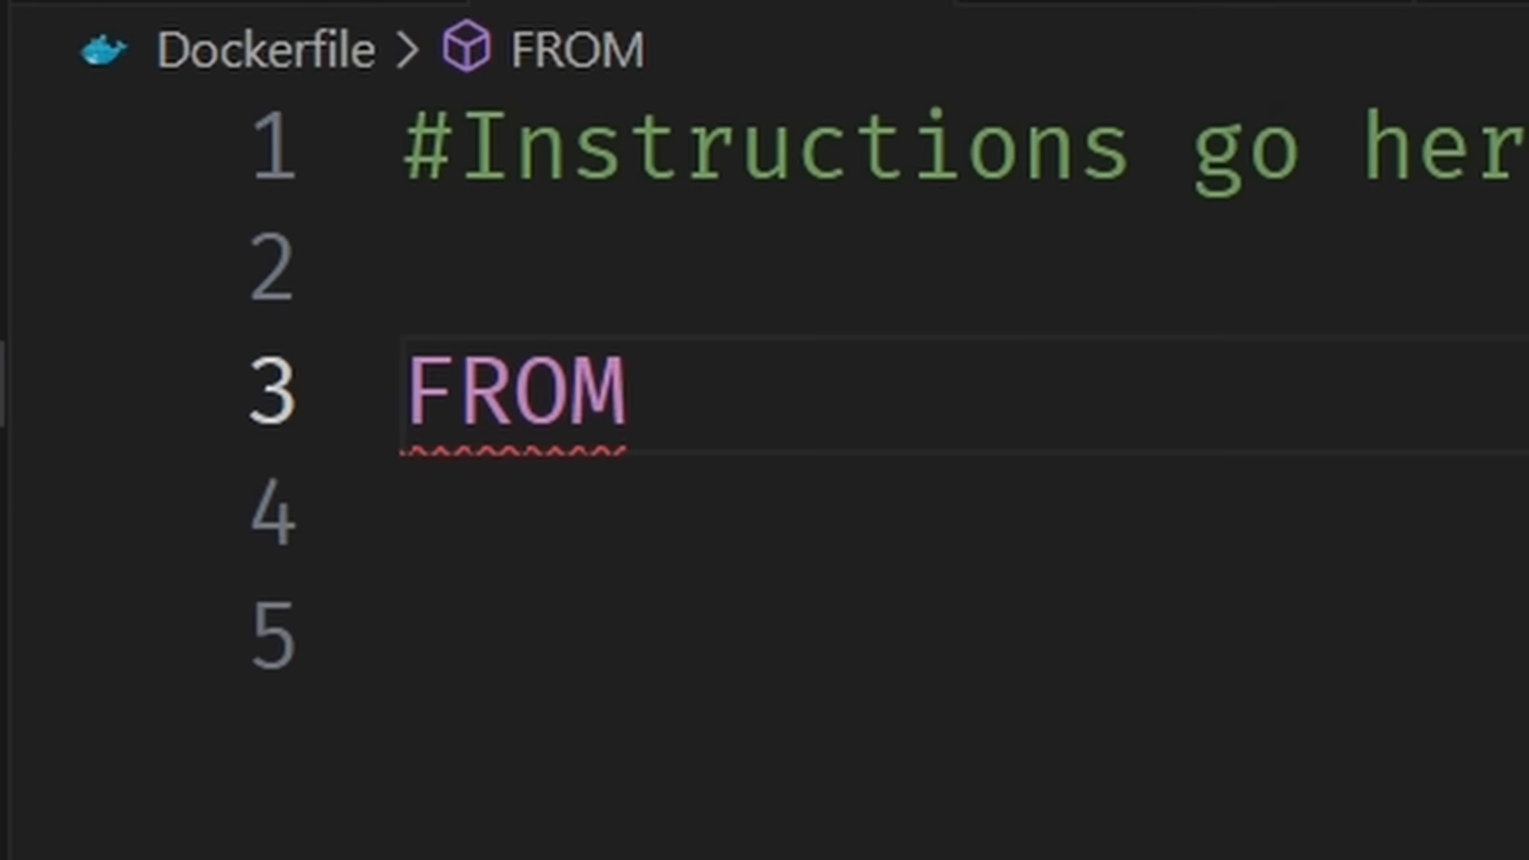
mouse_move(508, 390)
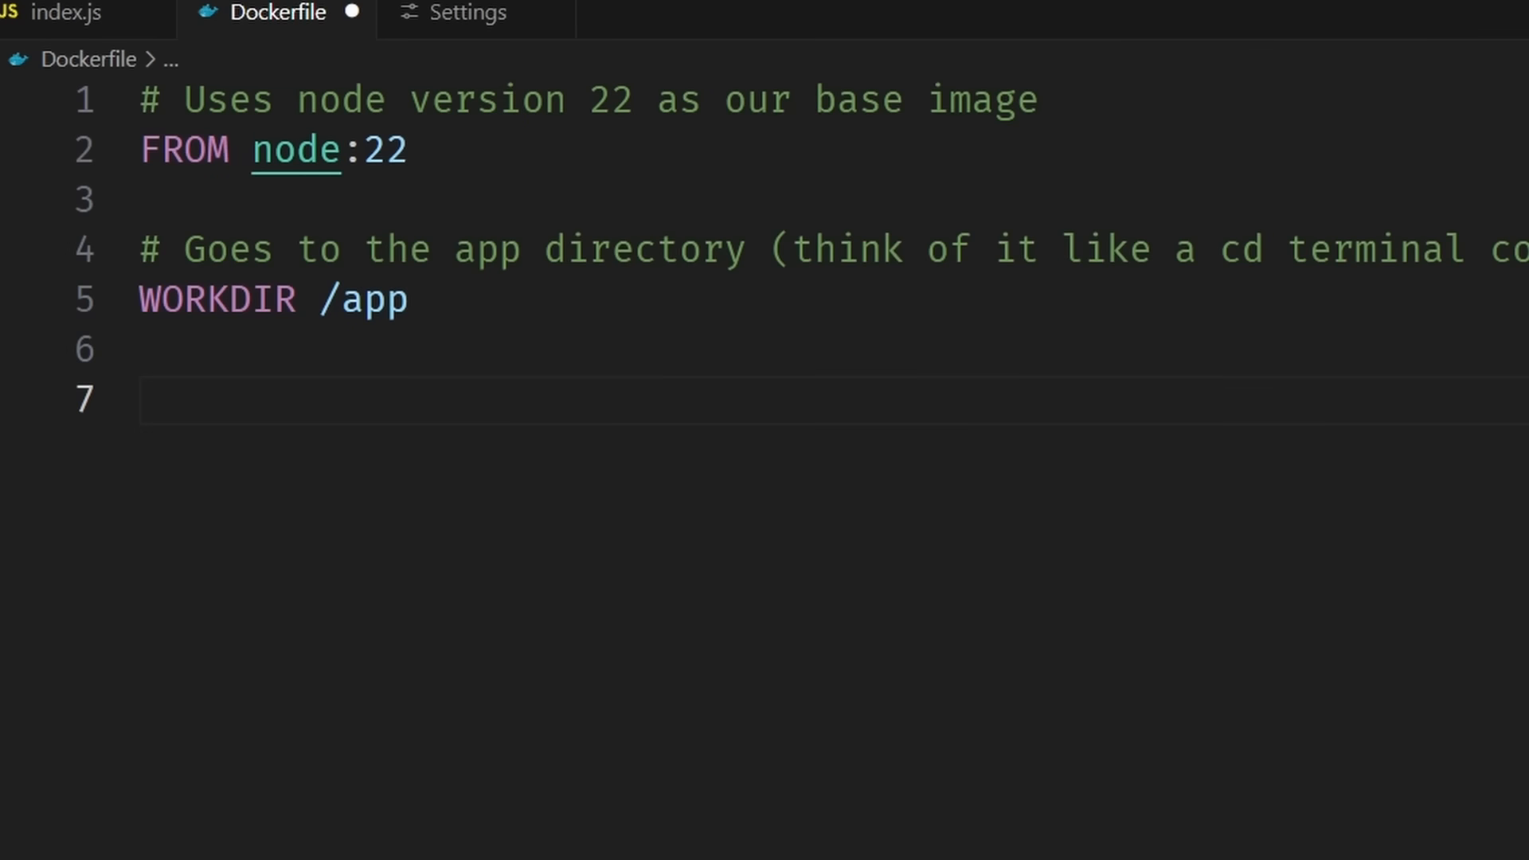
Step: Switch to index.js to review the port used in app.listen
left_click(64, 14)
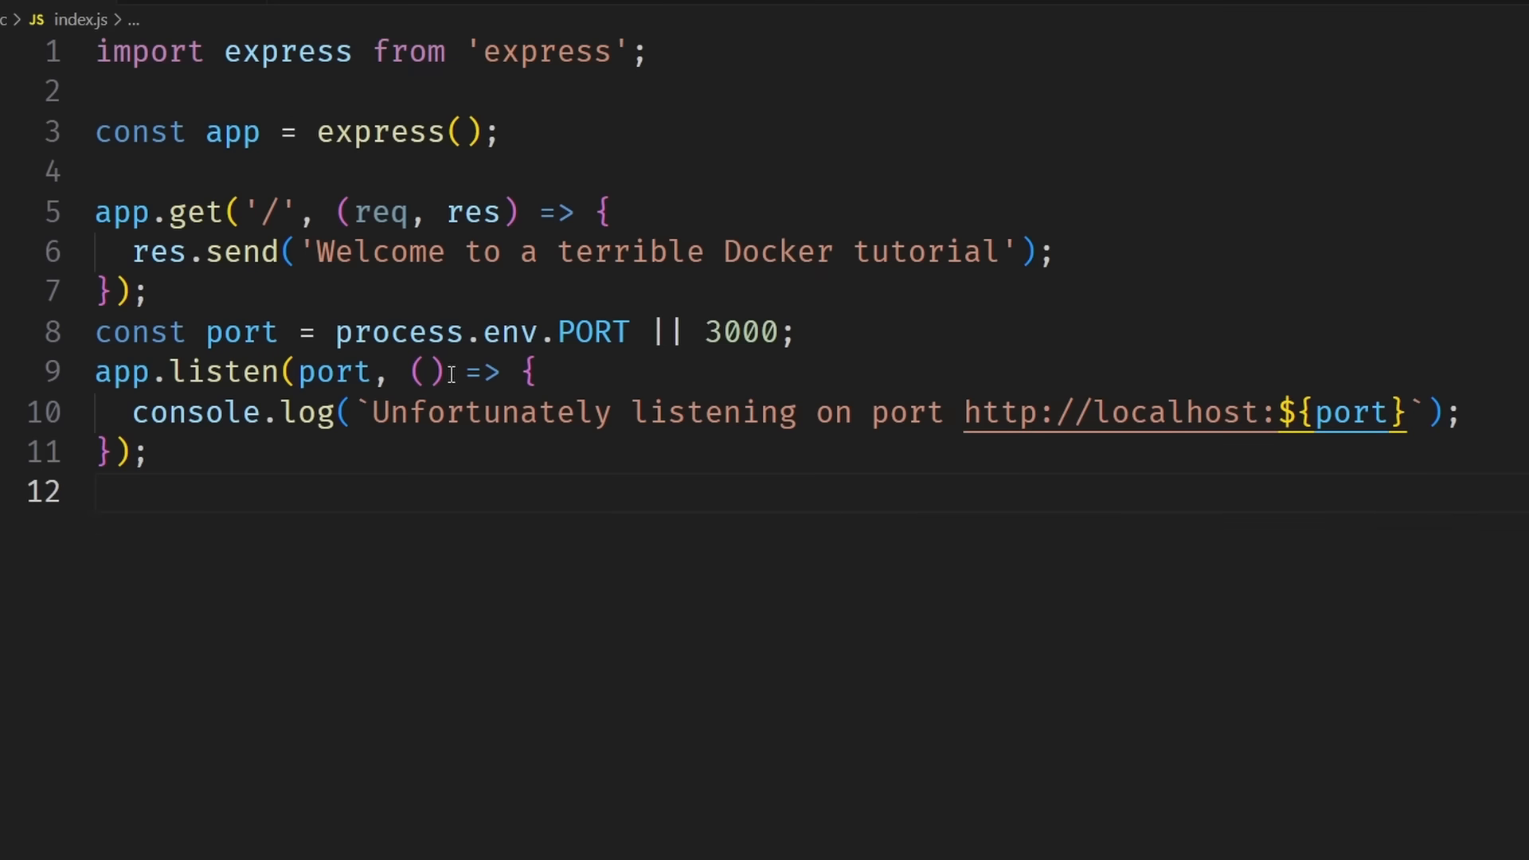
left_click(244, 29)
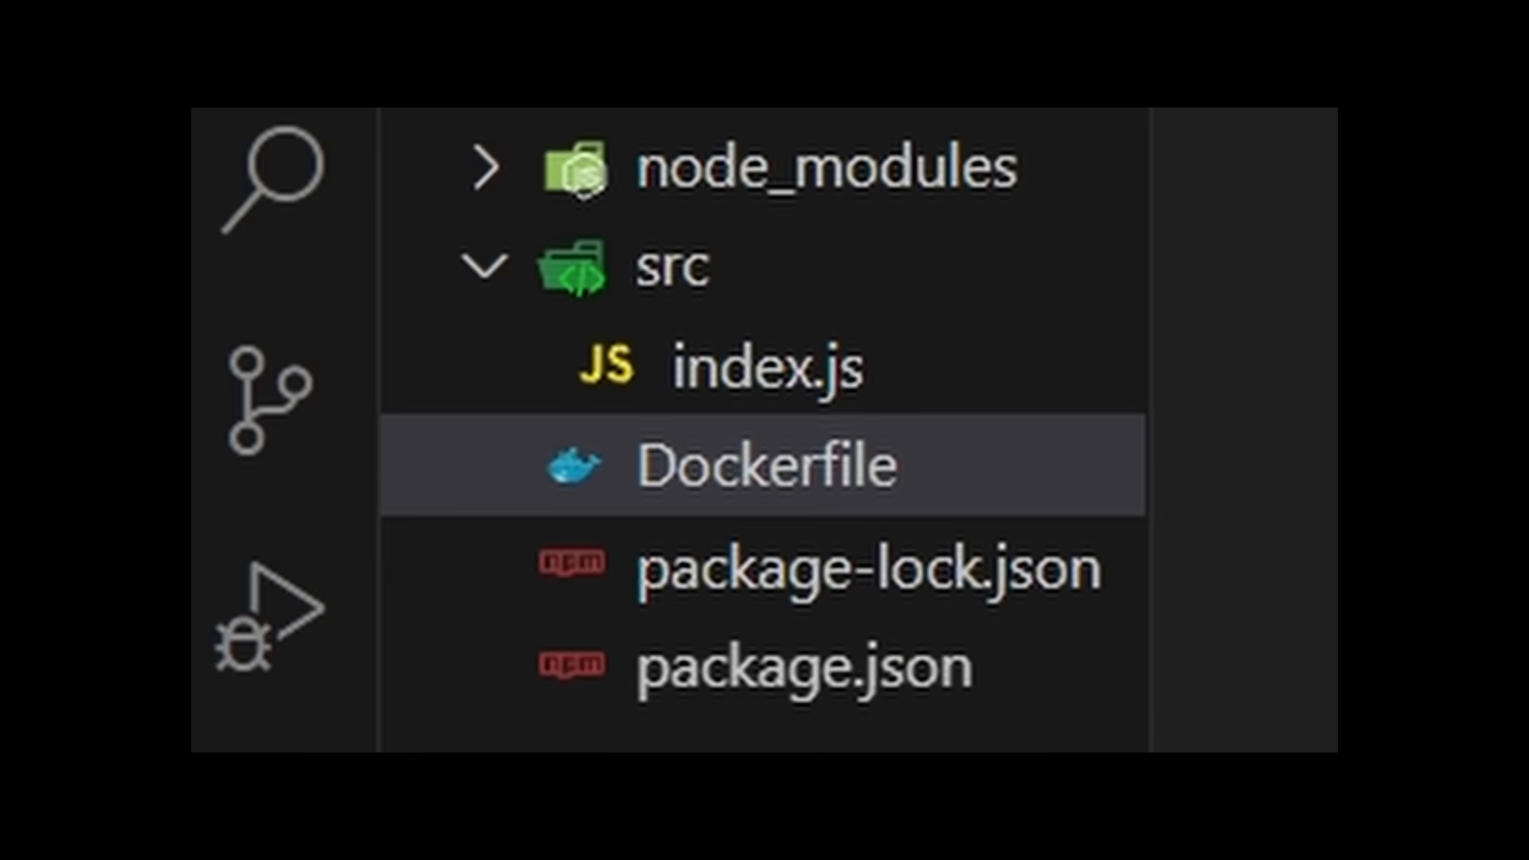
Step: Create a .dockerignore file at the project root containing node_modules
left_click(760, 464)
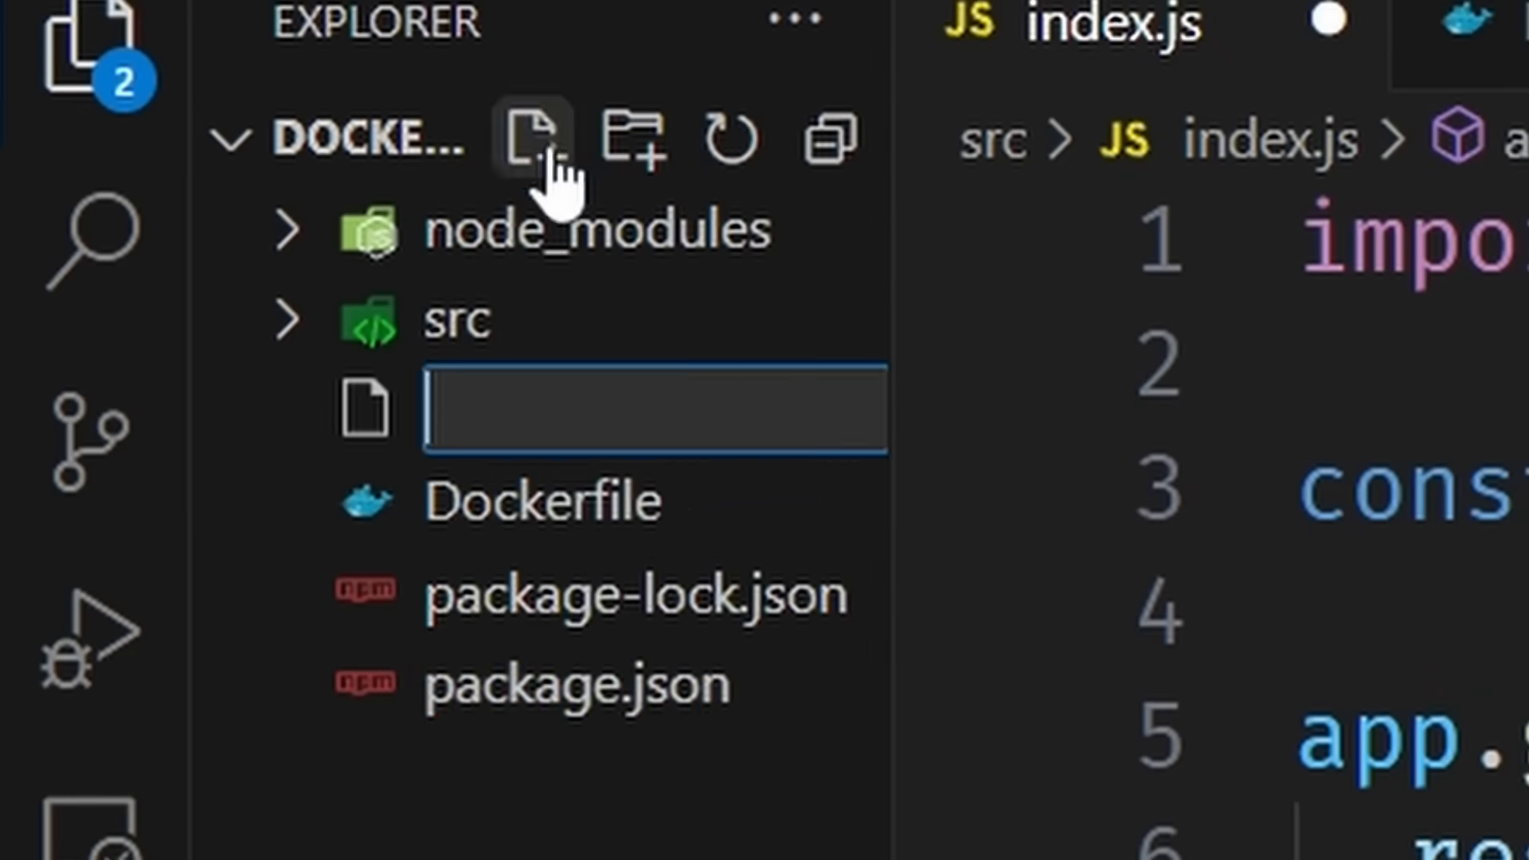
type(".dockerignore")
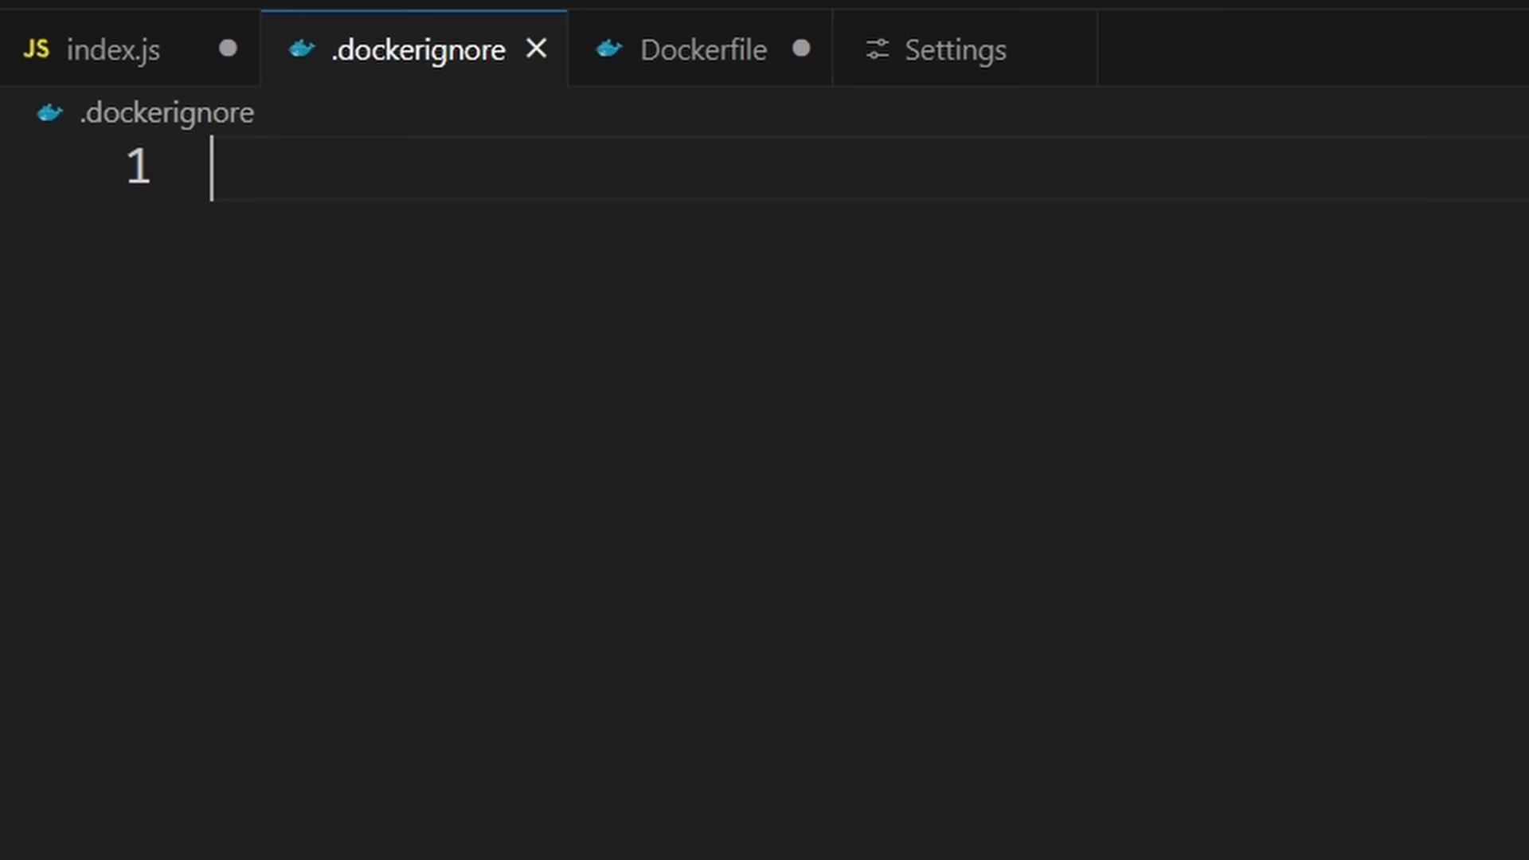
type("node_modules")
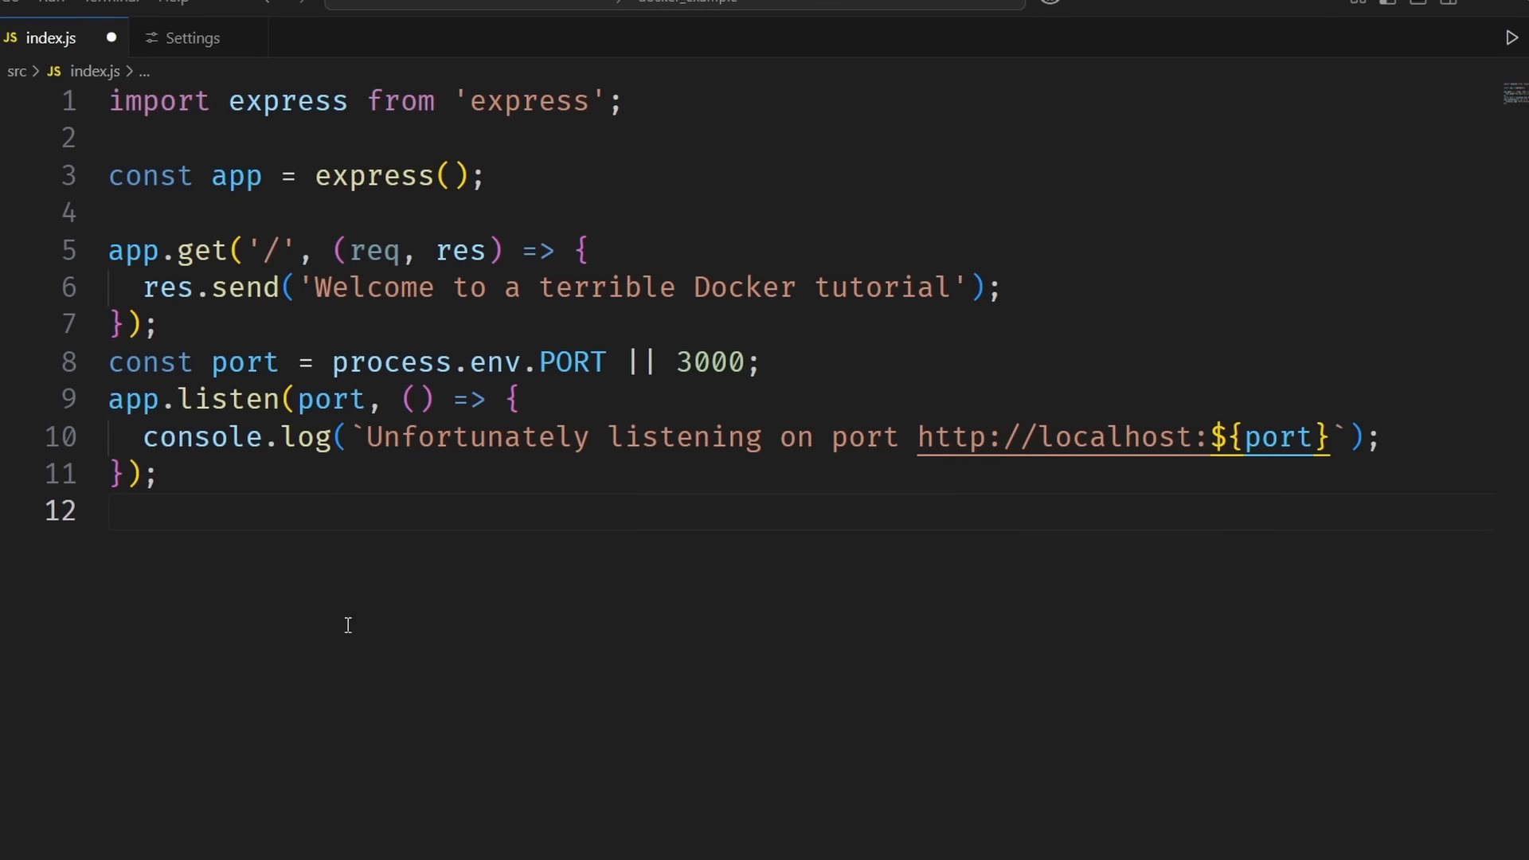
mouse_move(438, 404)
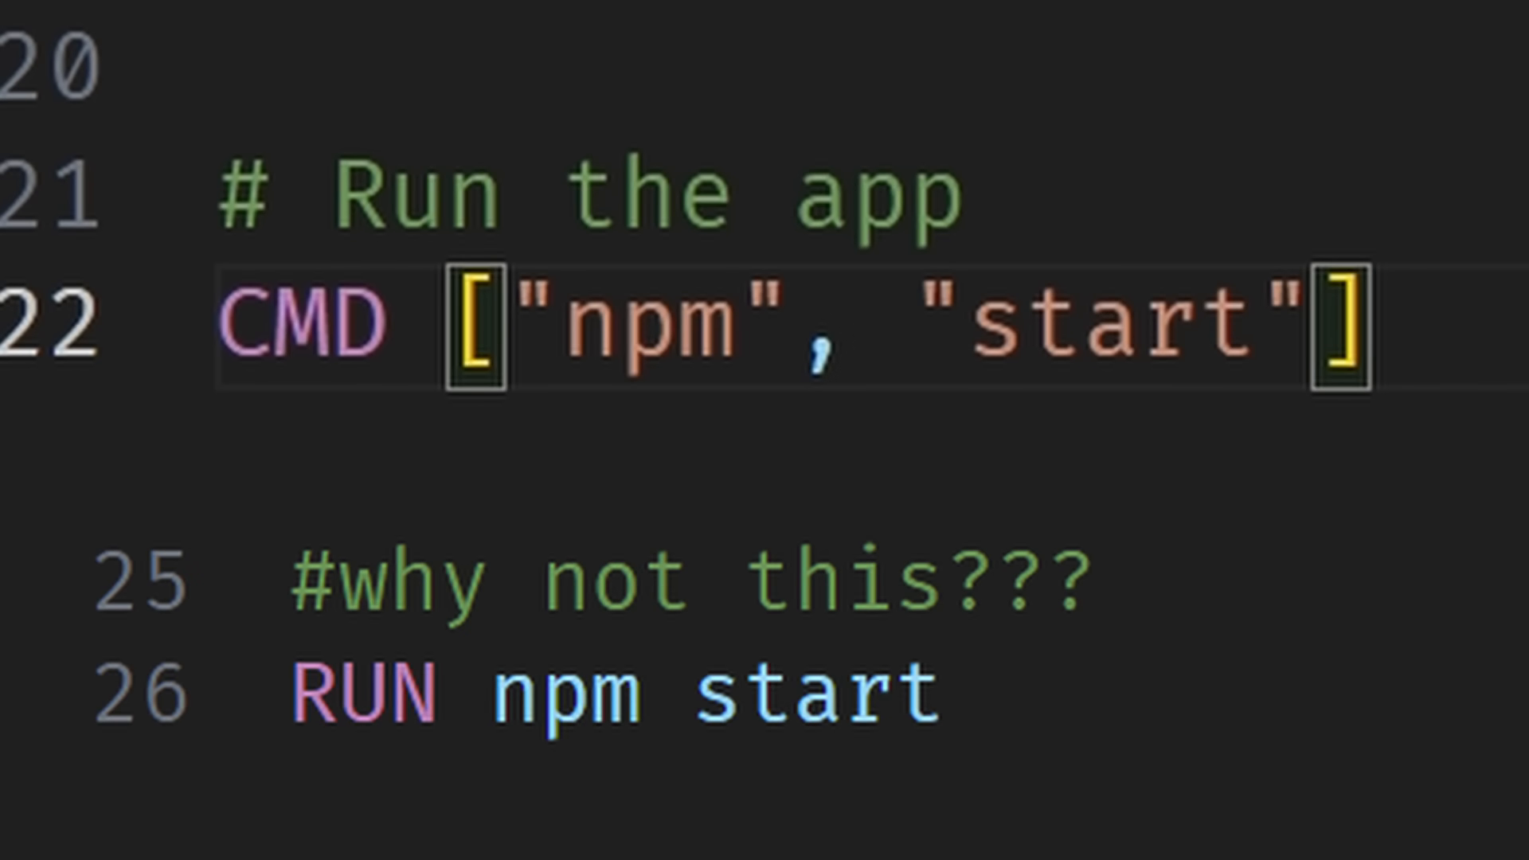
Step: Scroll through the Dockerfile to review the COPY, RUN, ENV, EXPOSE and CMD instructions
scroll("up", 3)
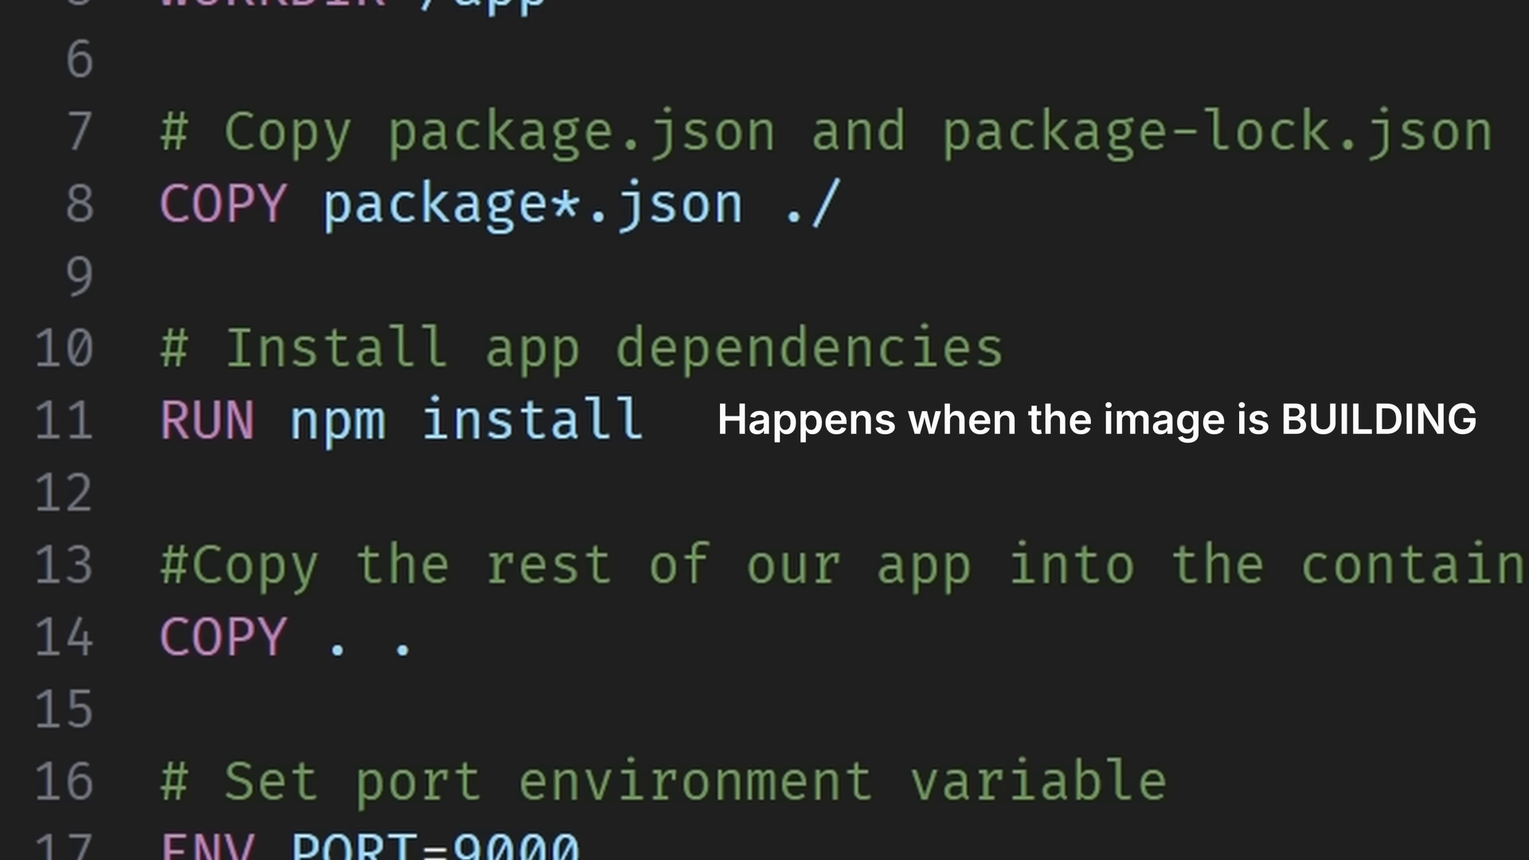
scroll("down", 3)
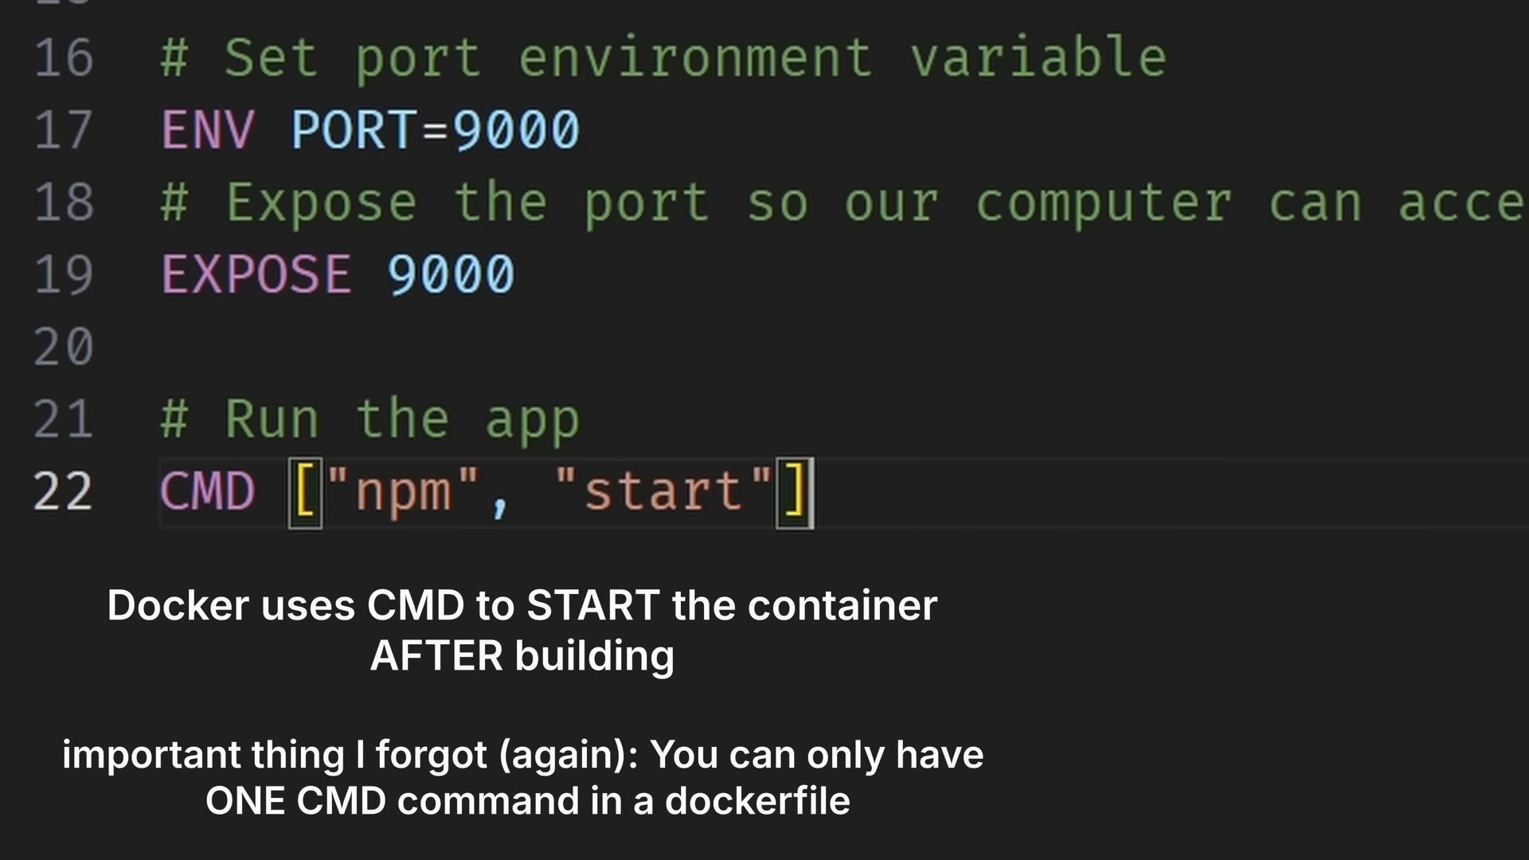
scroll("up", 3)
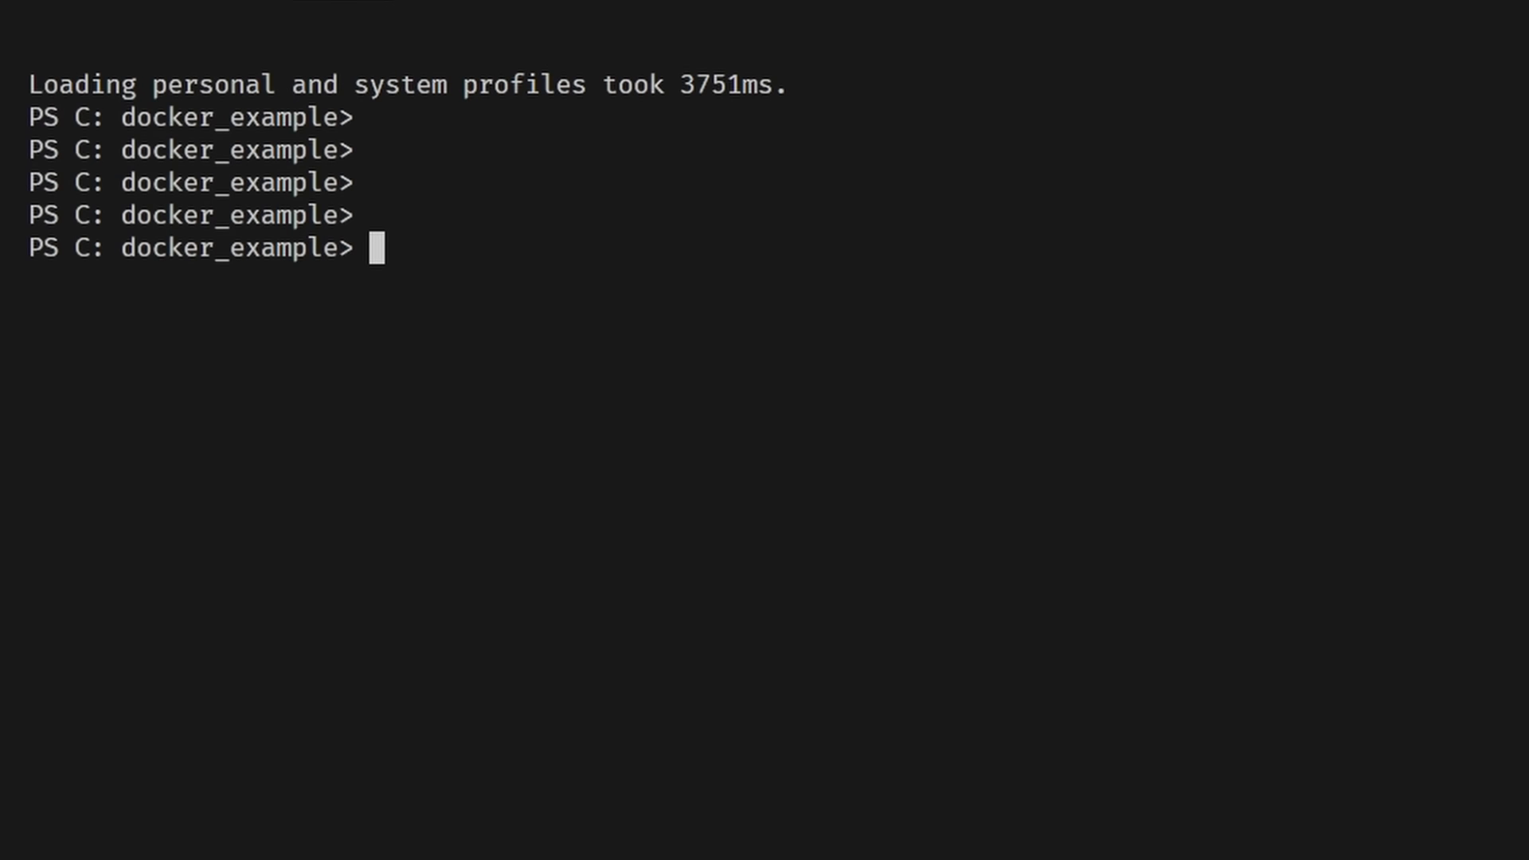
Step: Build the image with docker build -t terrible_docker_example . in the terminal
type("docker build -t")
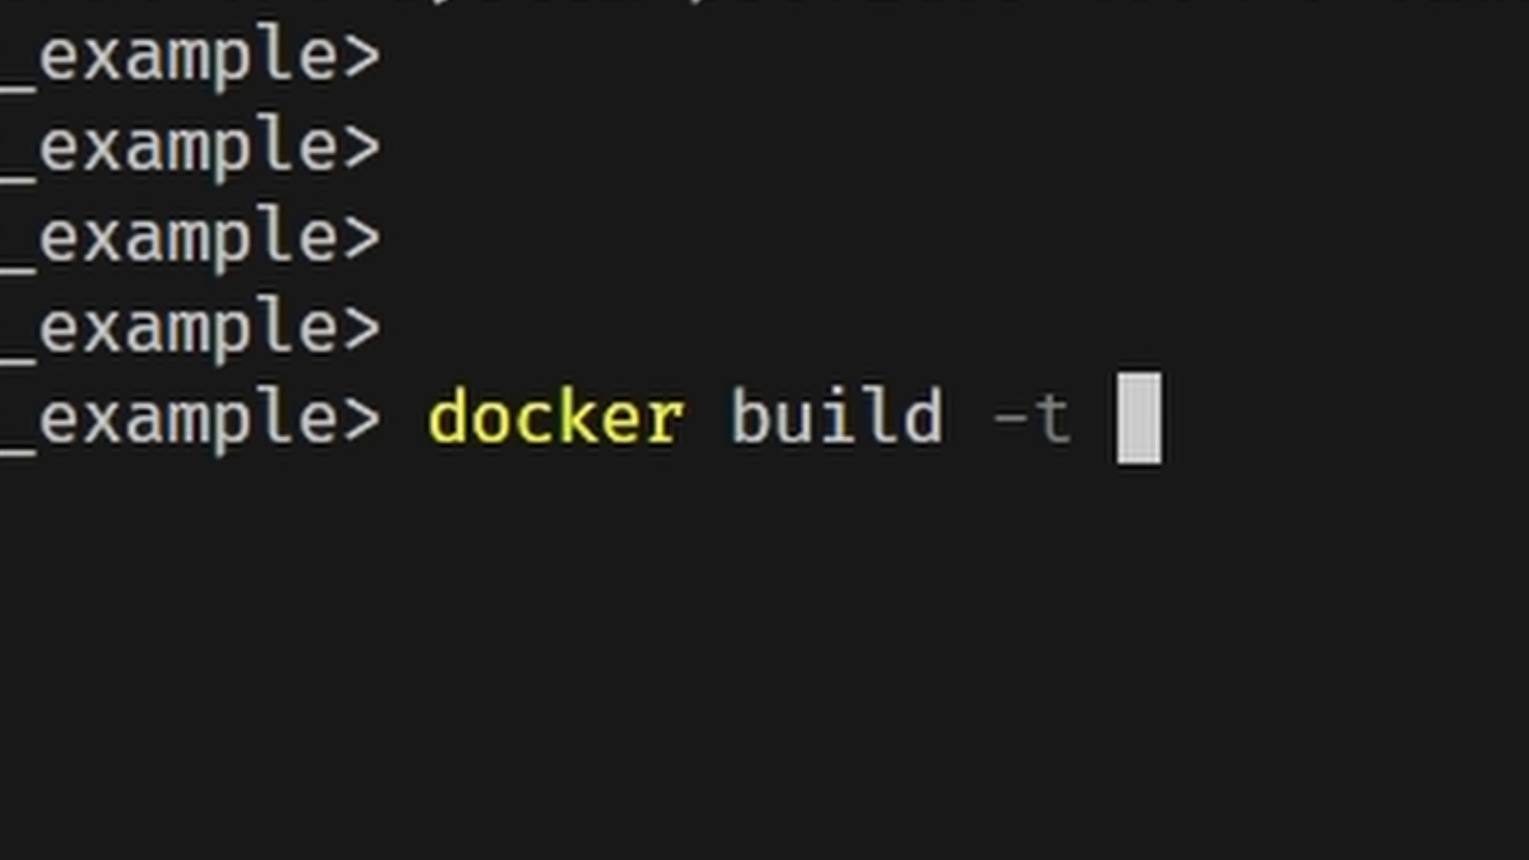
type("terrible_docker")
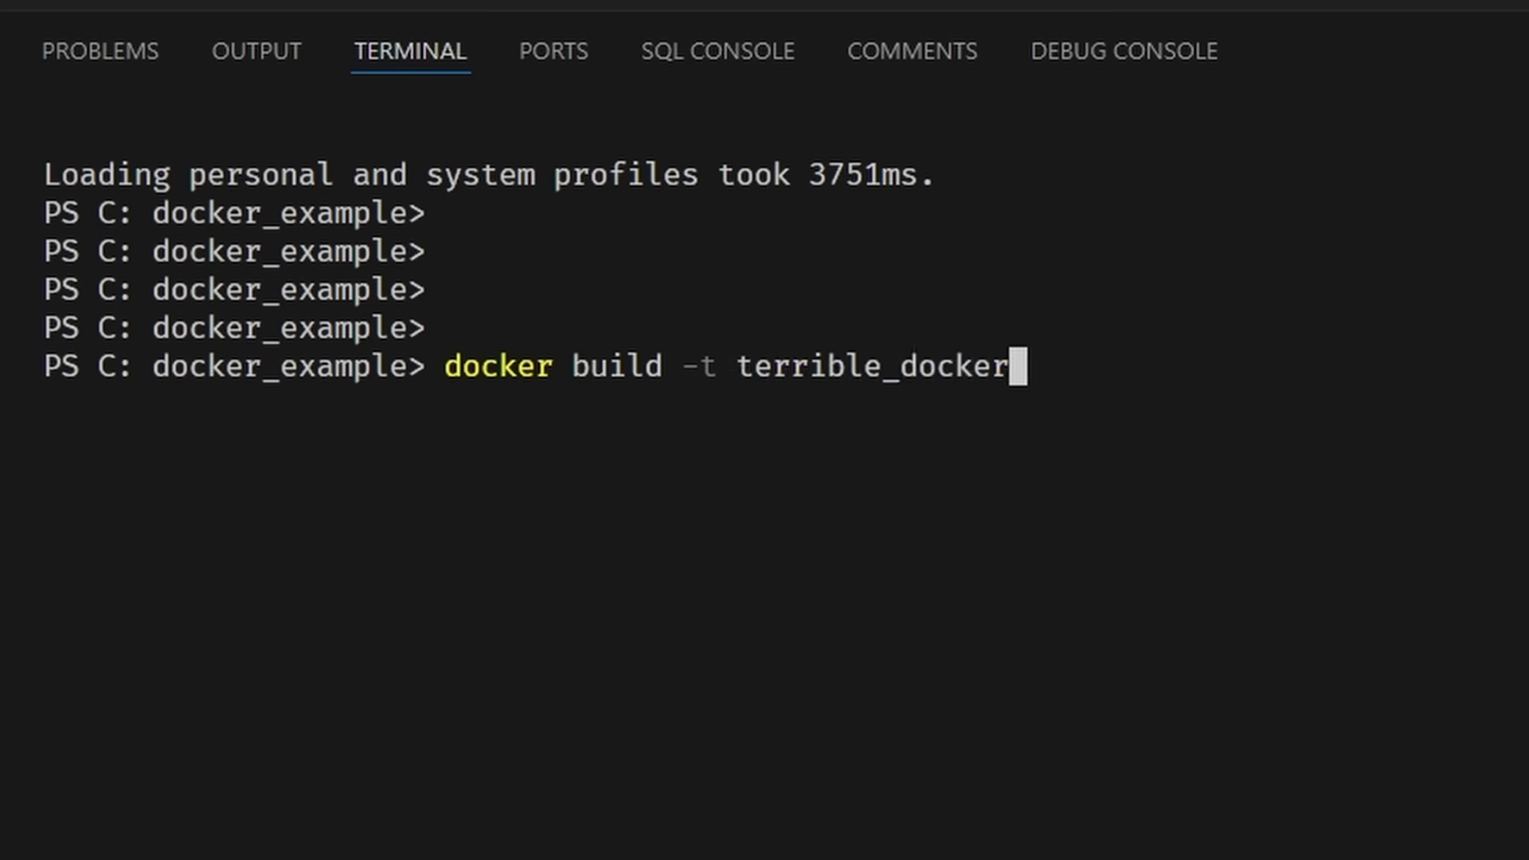
type("_example .")
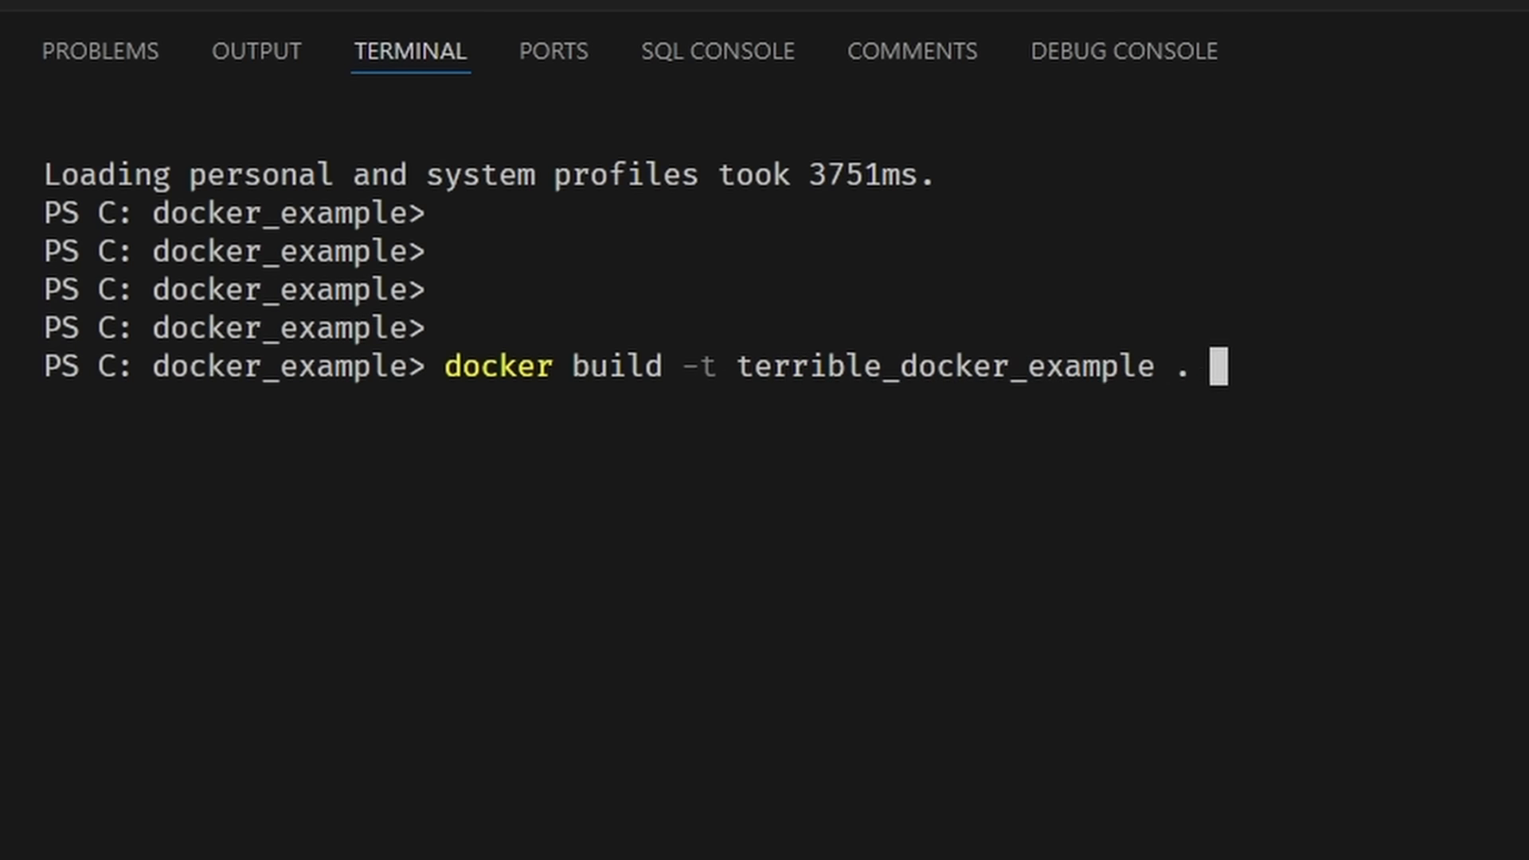
key("Return")
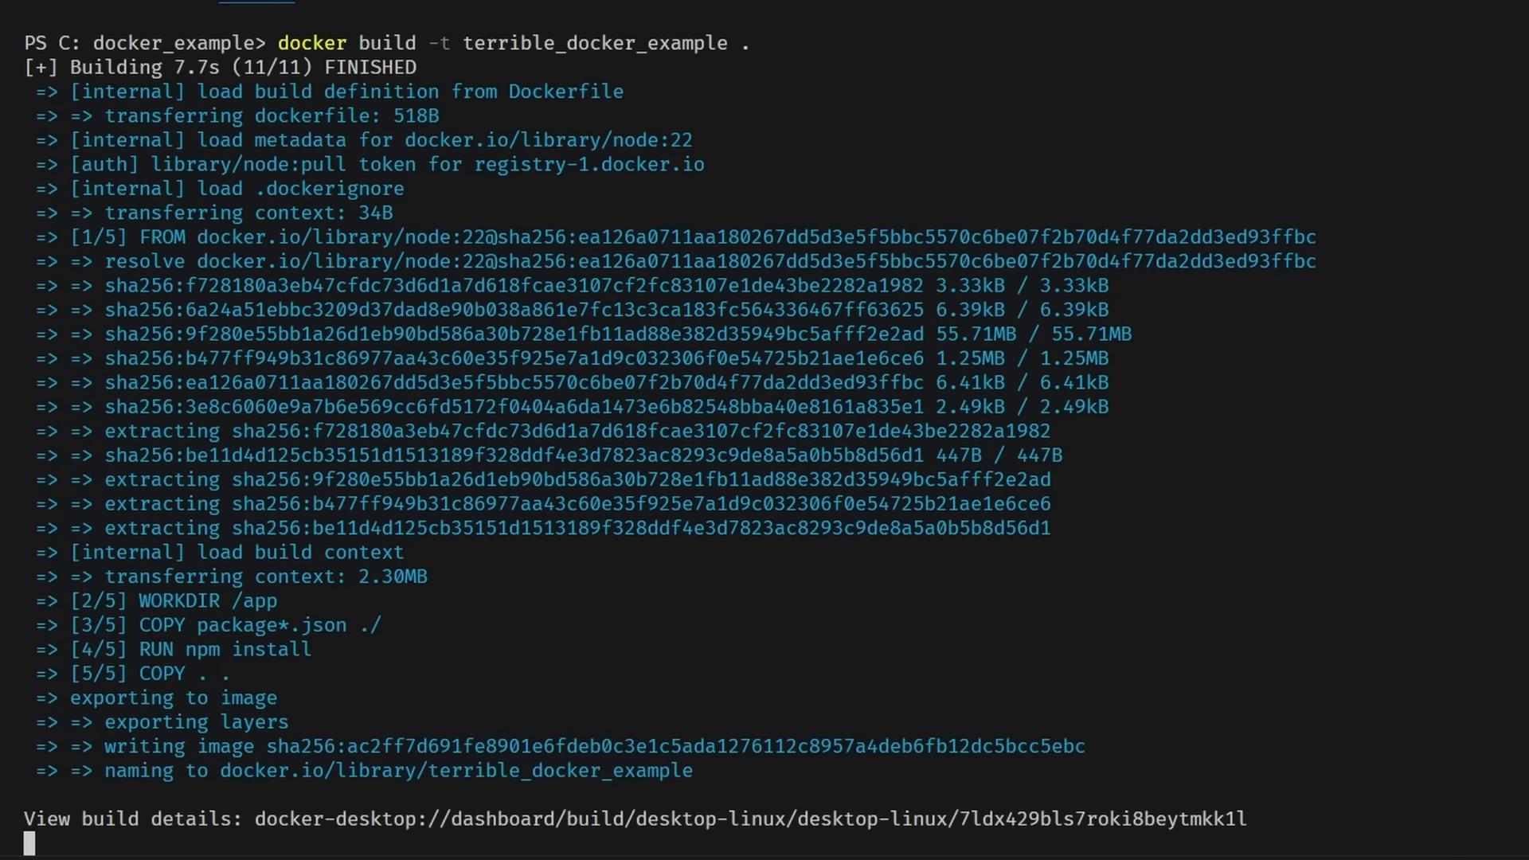
Step: Enter docker run -p 9000:9000 terrible_docker_example to start a container
type("docker run -p 9000:9000 terrible_docker_example")
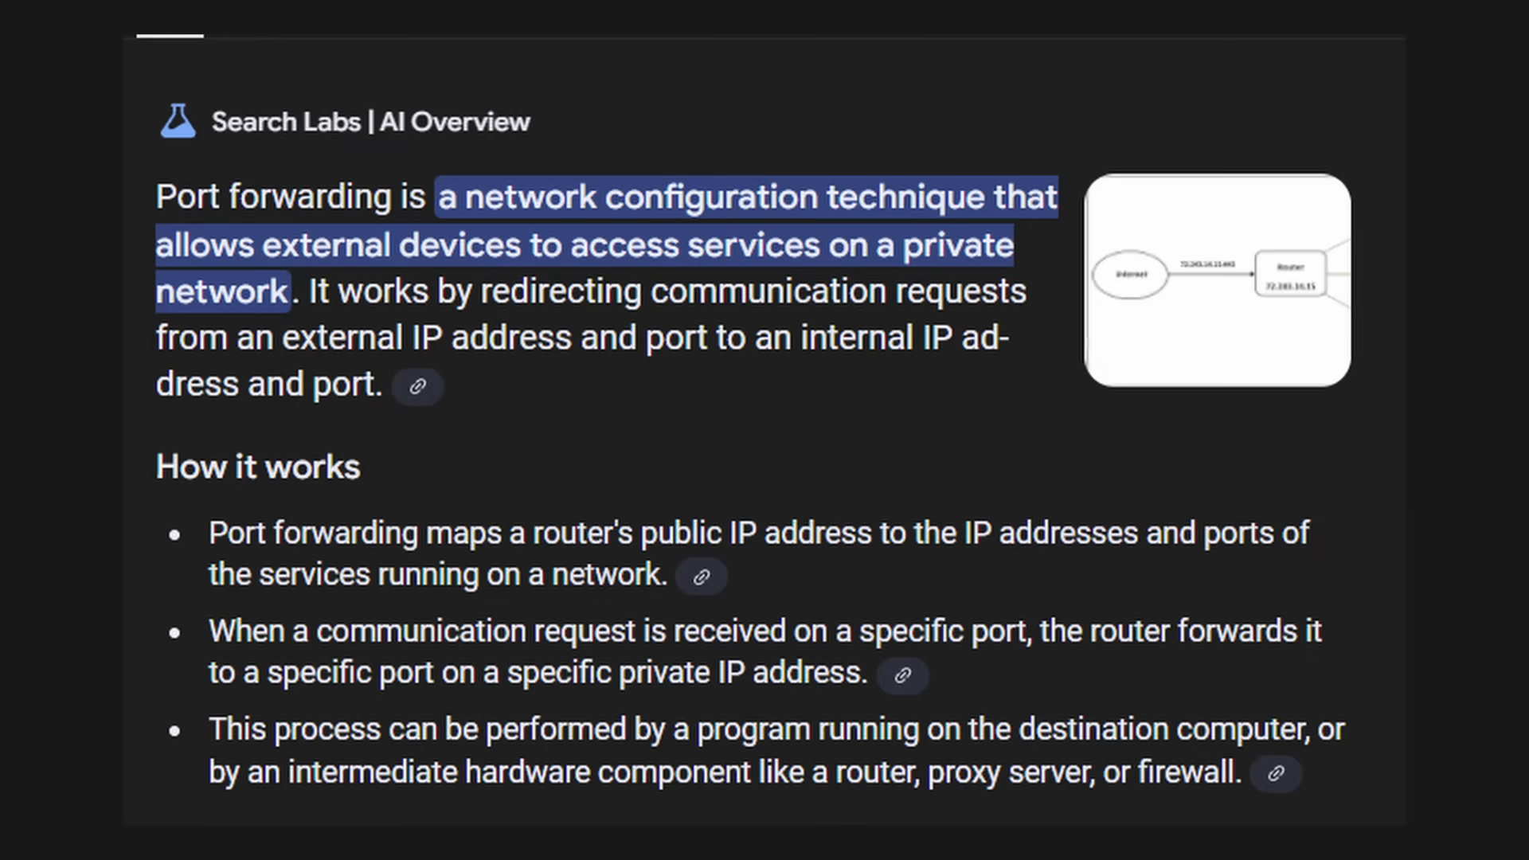
Step: Run the container from terrible_docker_example with port 9000 mapped to the host
key("Right")
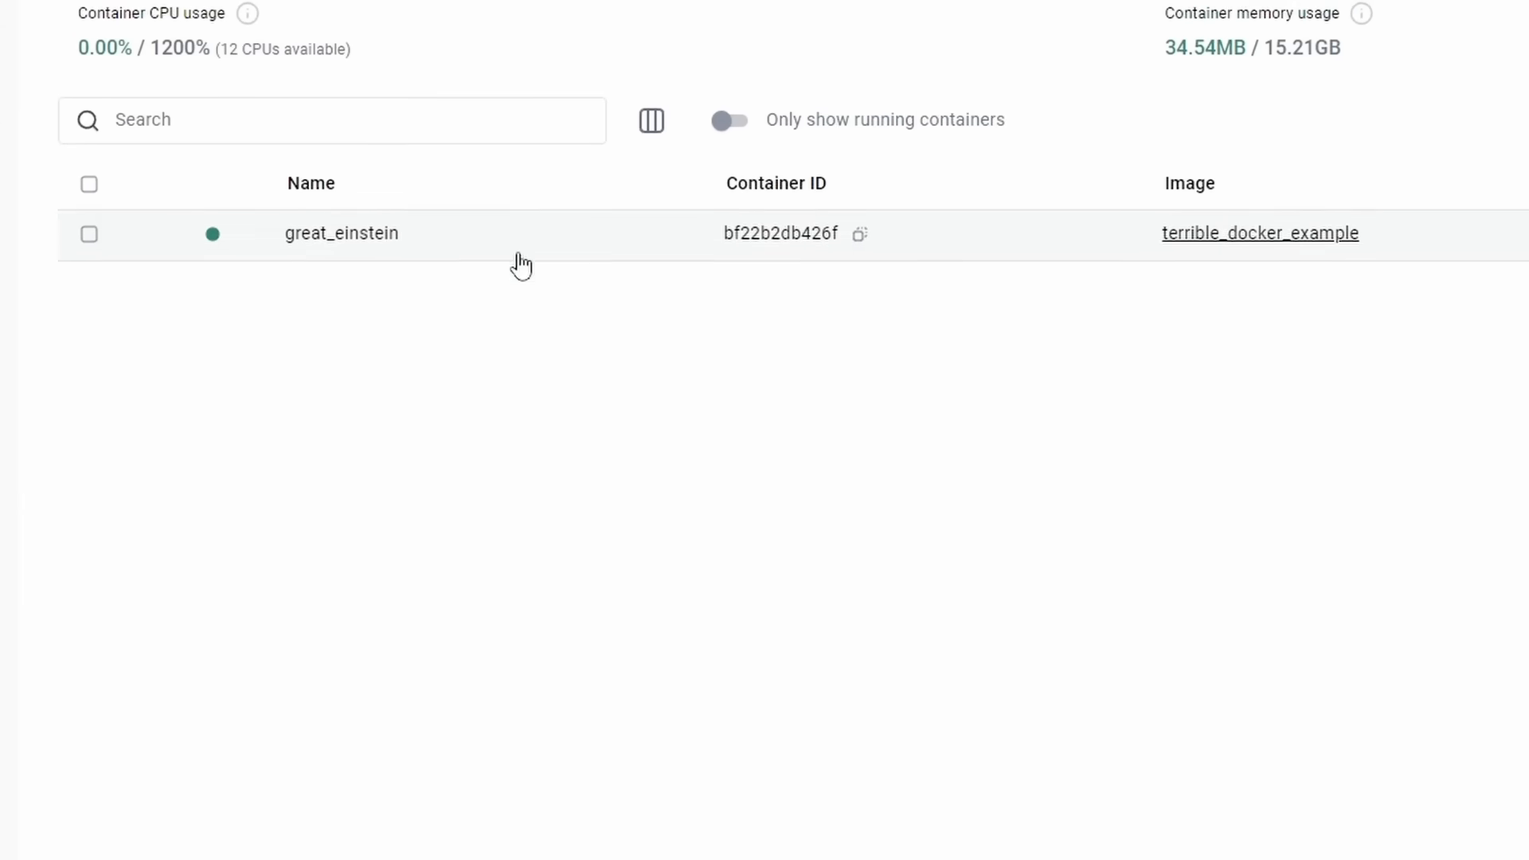
mouse_move(212, 233)
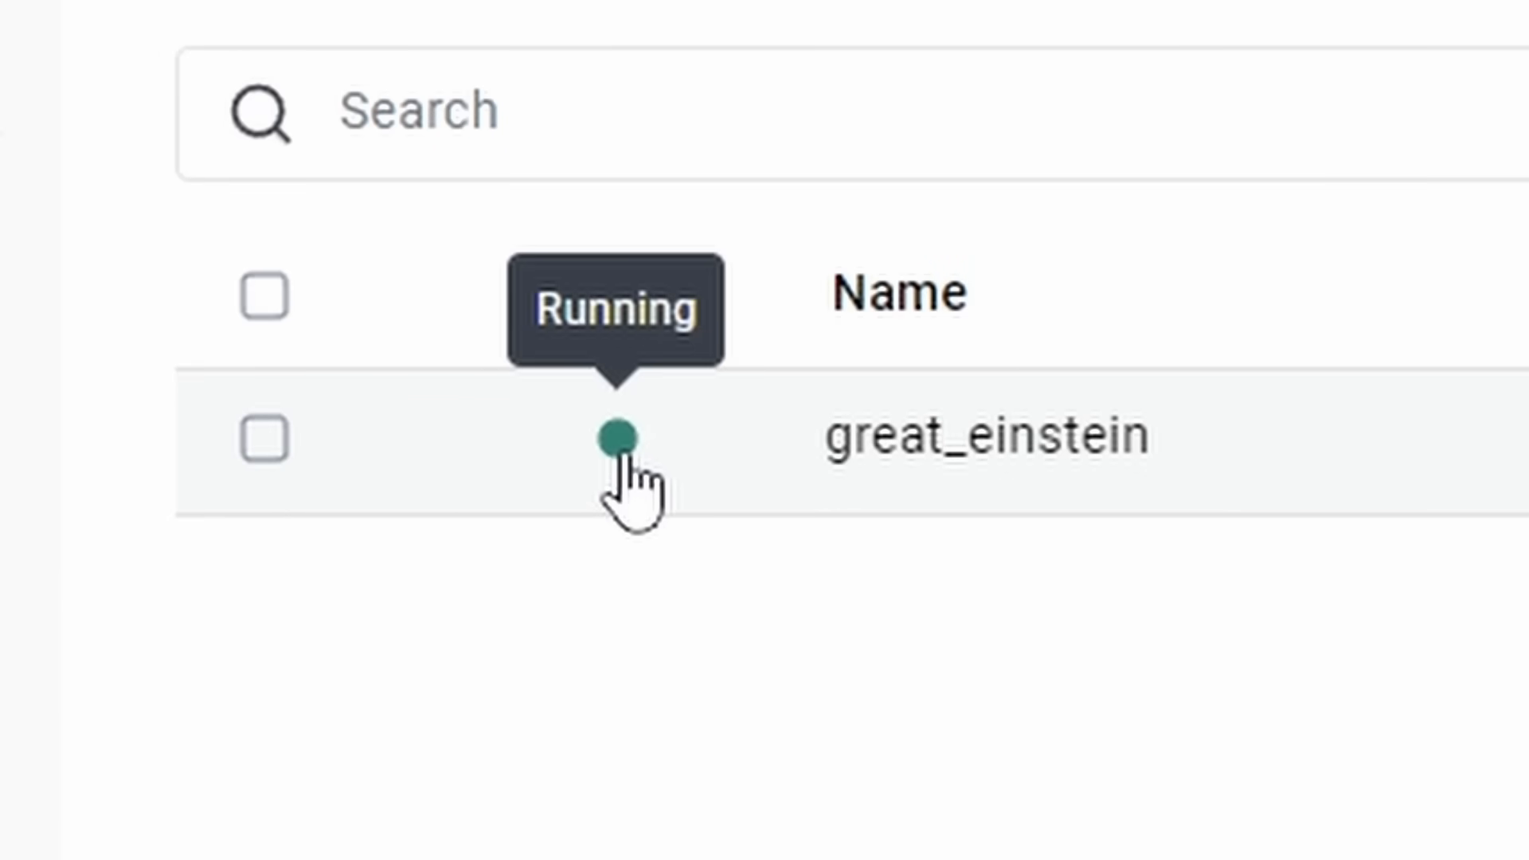
Step: Inspect great_einstein's stats, then open its Exec shell to list the app files
left_click(985, 435)
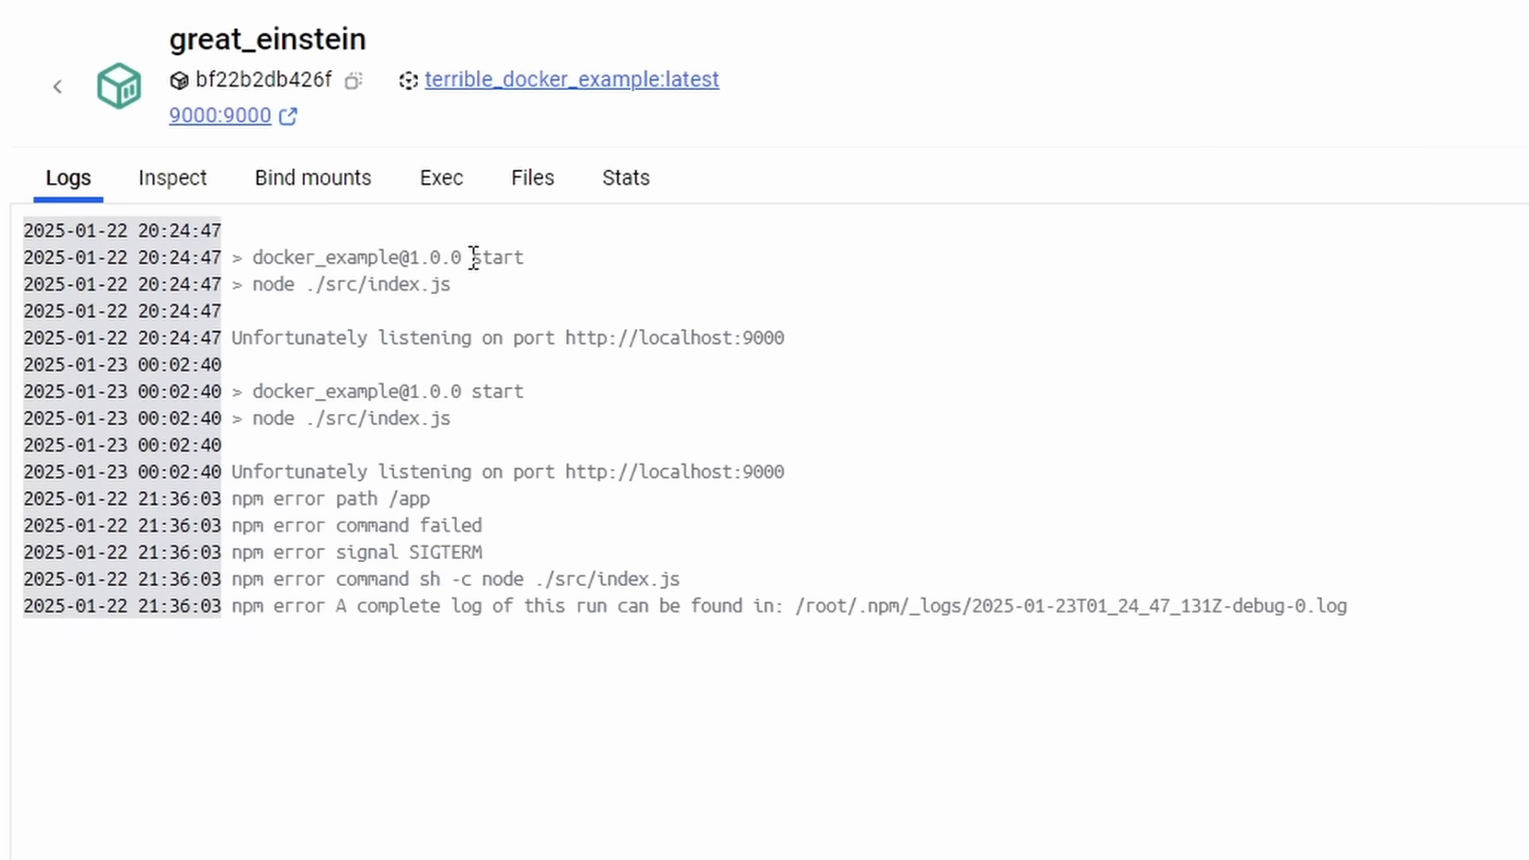
left_click(440, 177)
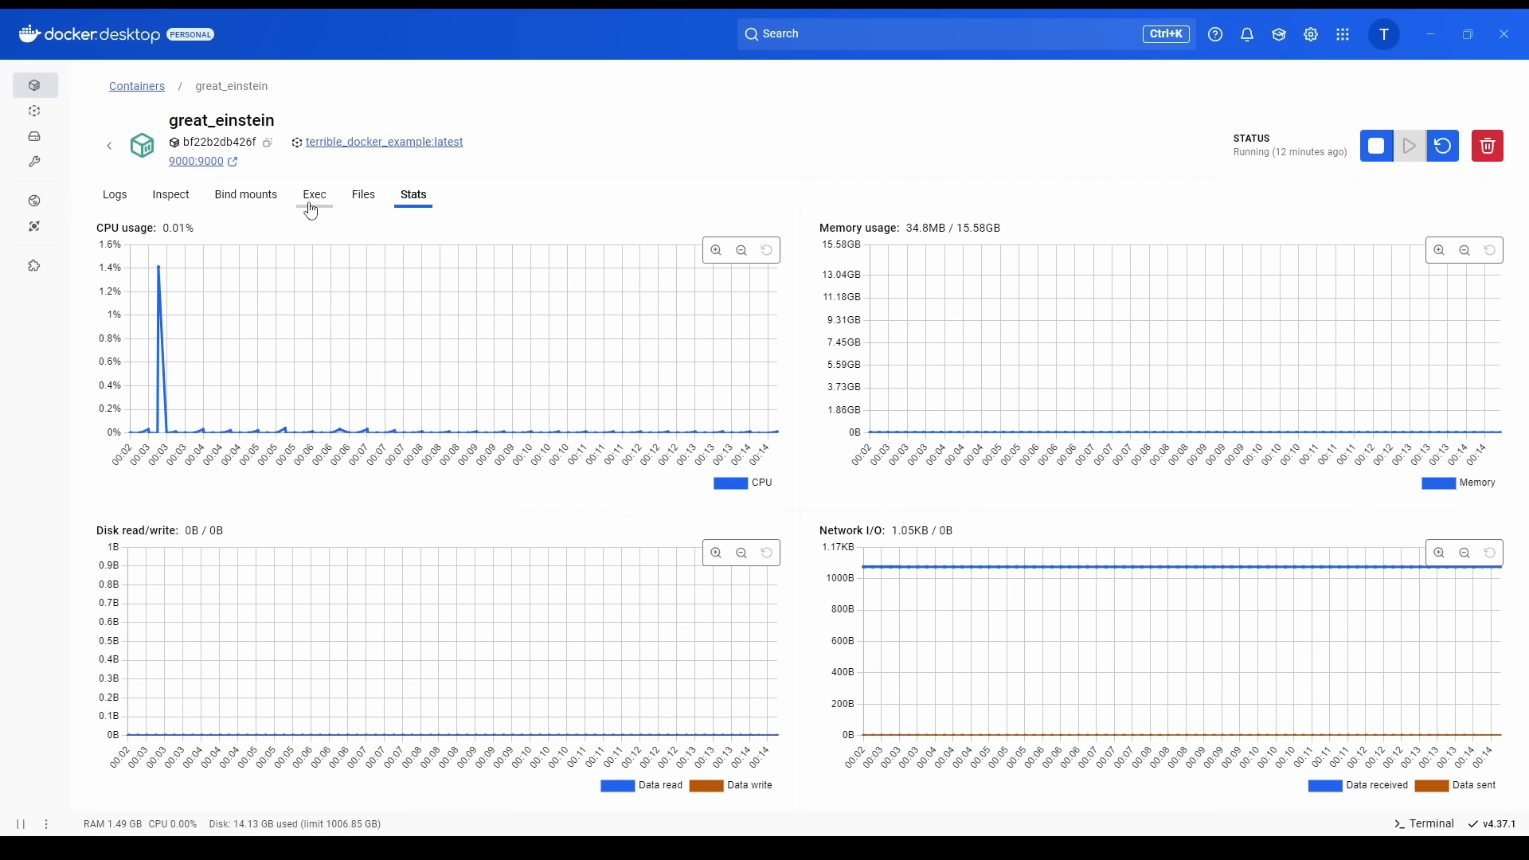
left_click(313, 194)
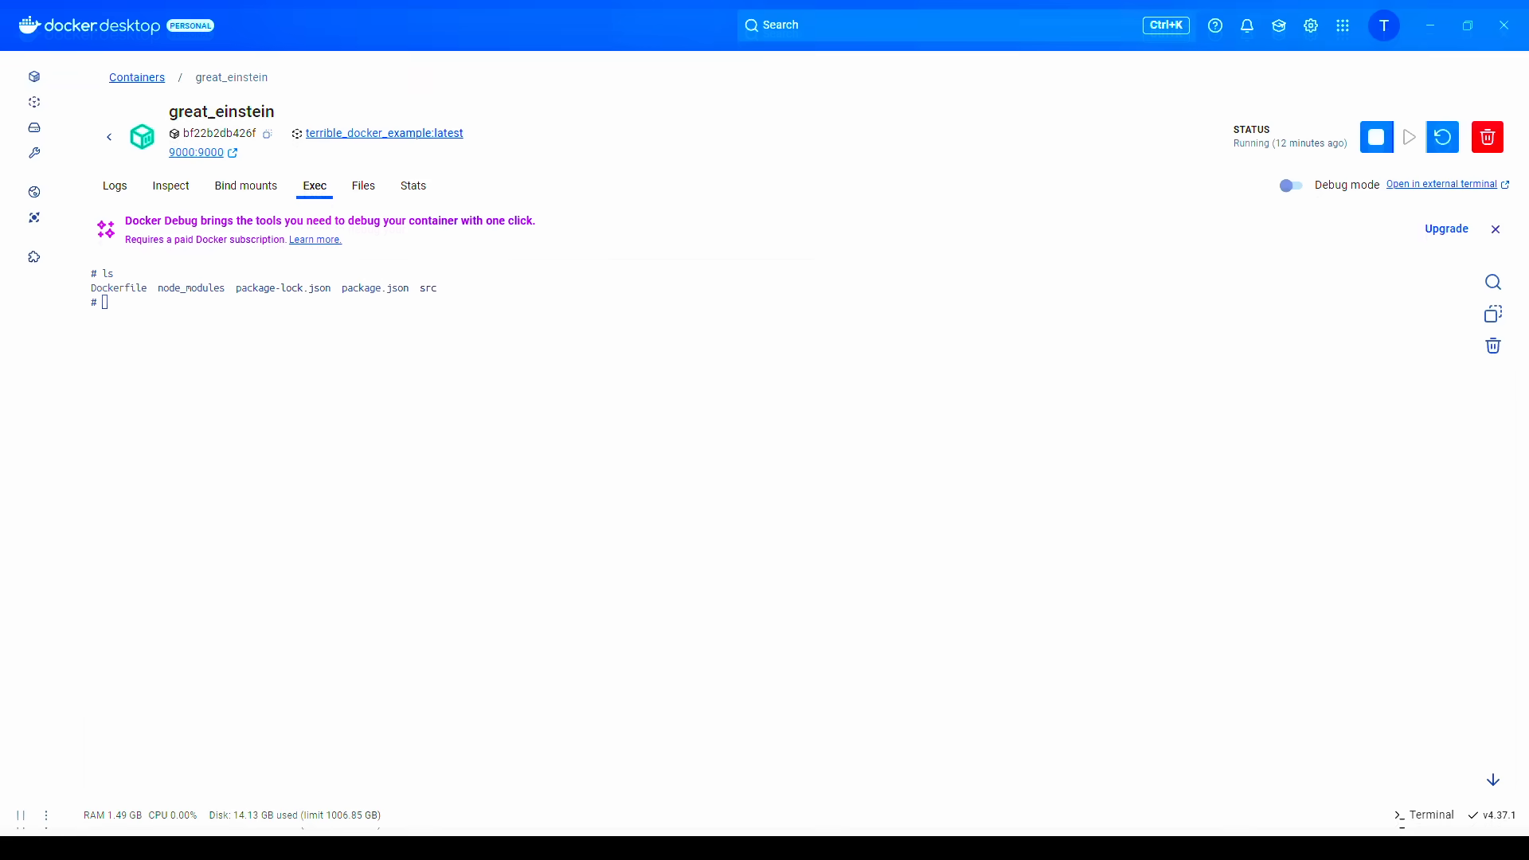
left_click(1442, 183)
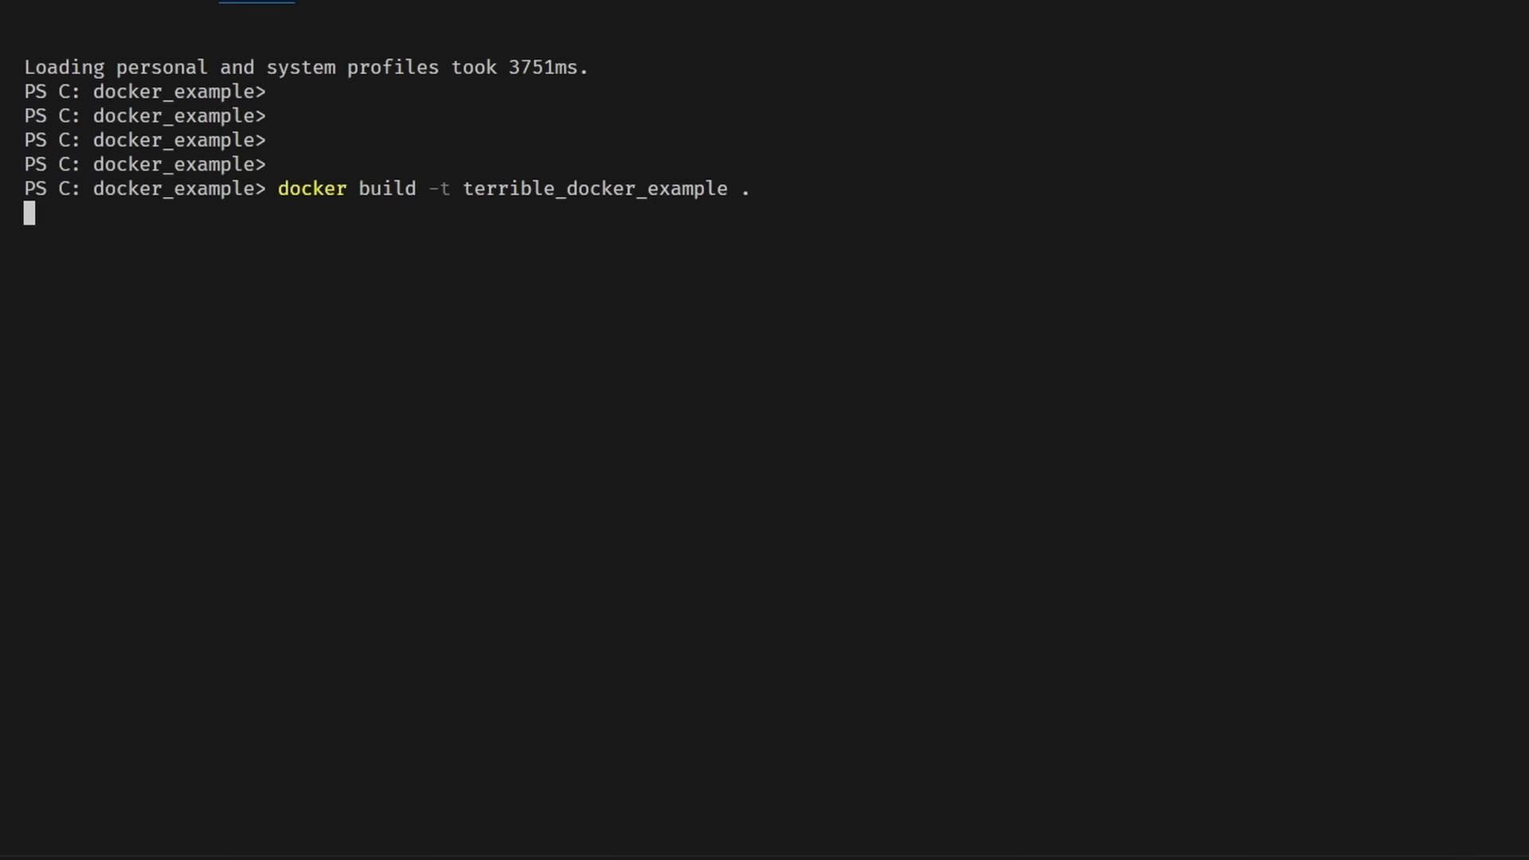
Step: Build the terrible_docker_example image and scroll through the scout-demo-service:v1 vulnerability list
key("Return")
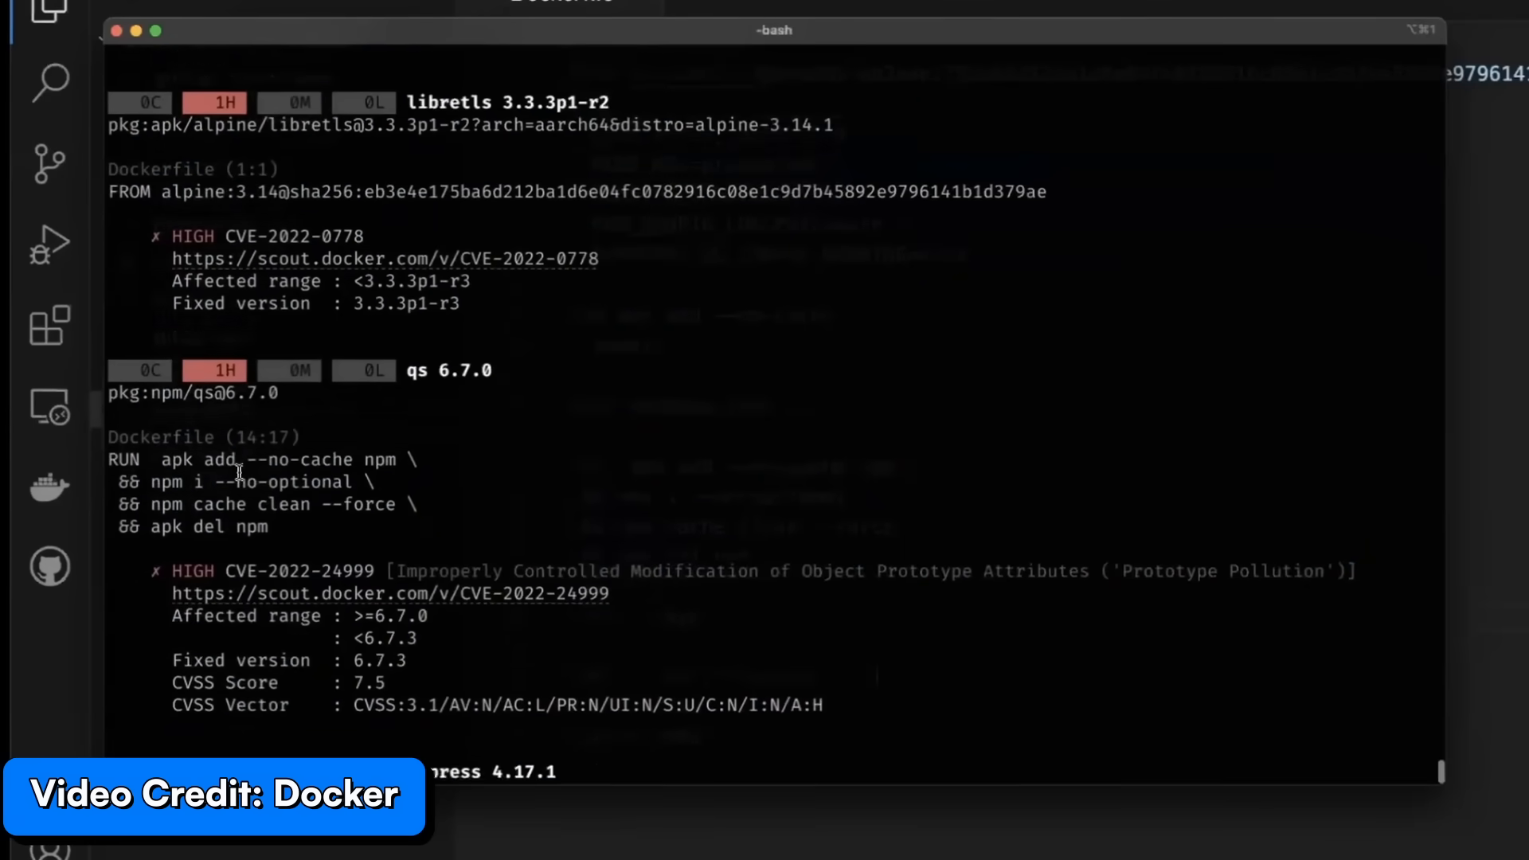
scroll("down", 3)
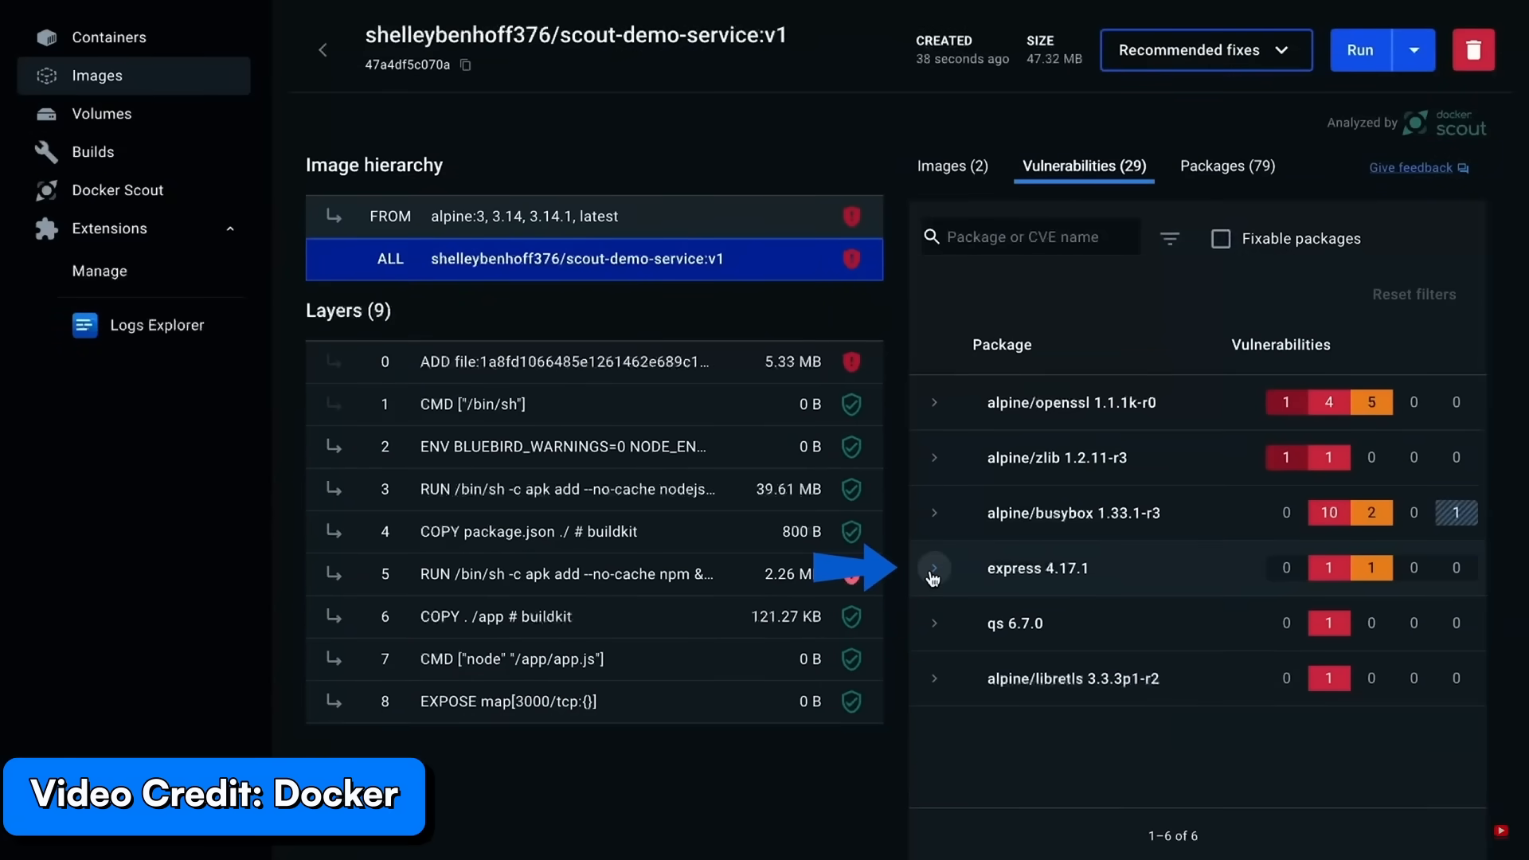
Step: Select the terrible_docker_example image from local images and start its vulnerability analysis
left_click(933, 568)
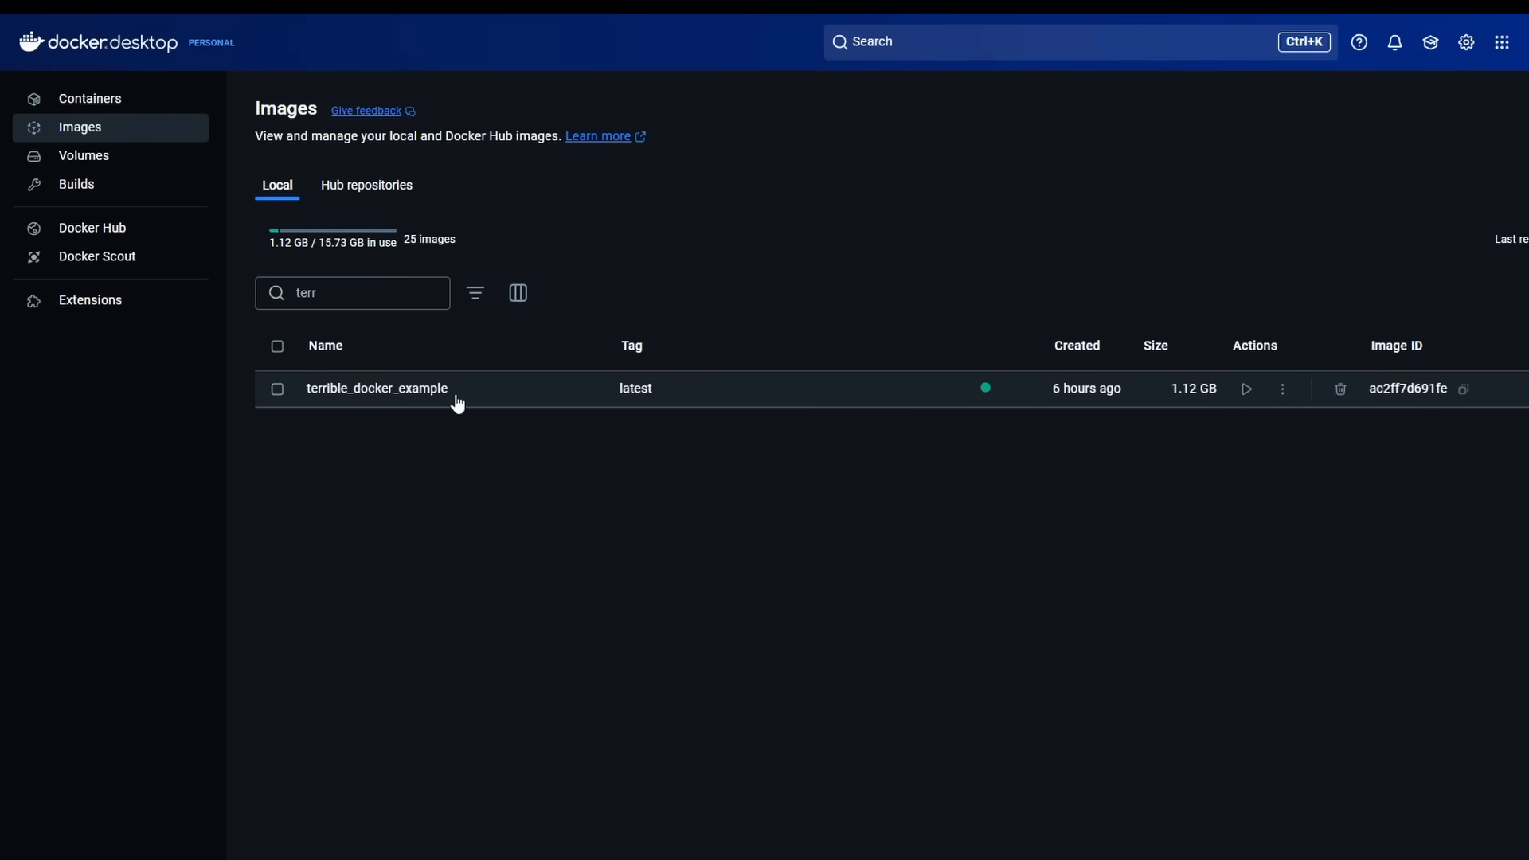
left_click(376, 388)
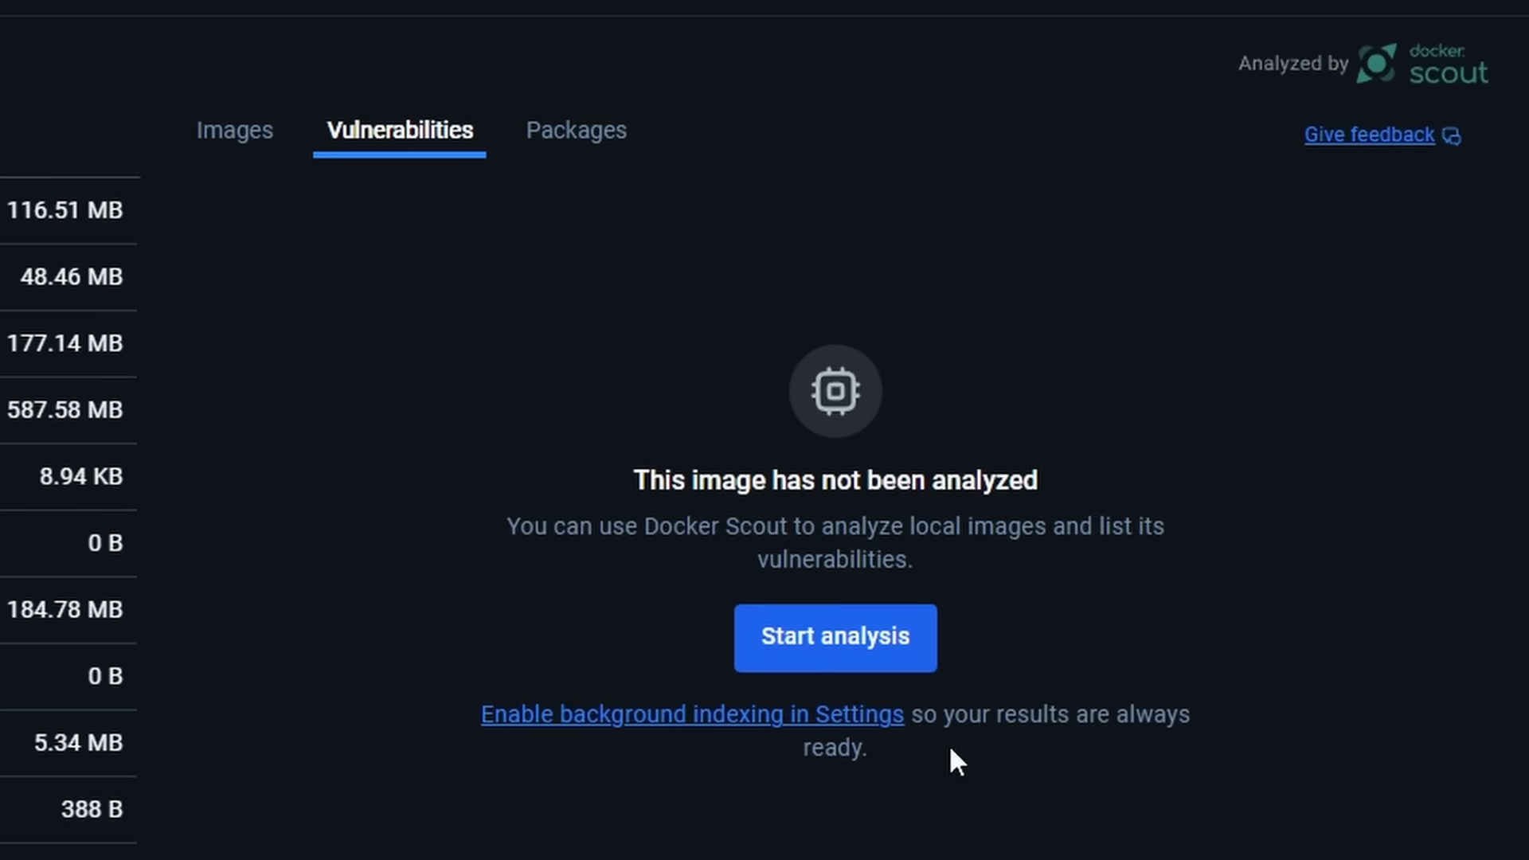
left_click(833, 638)
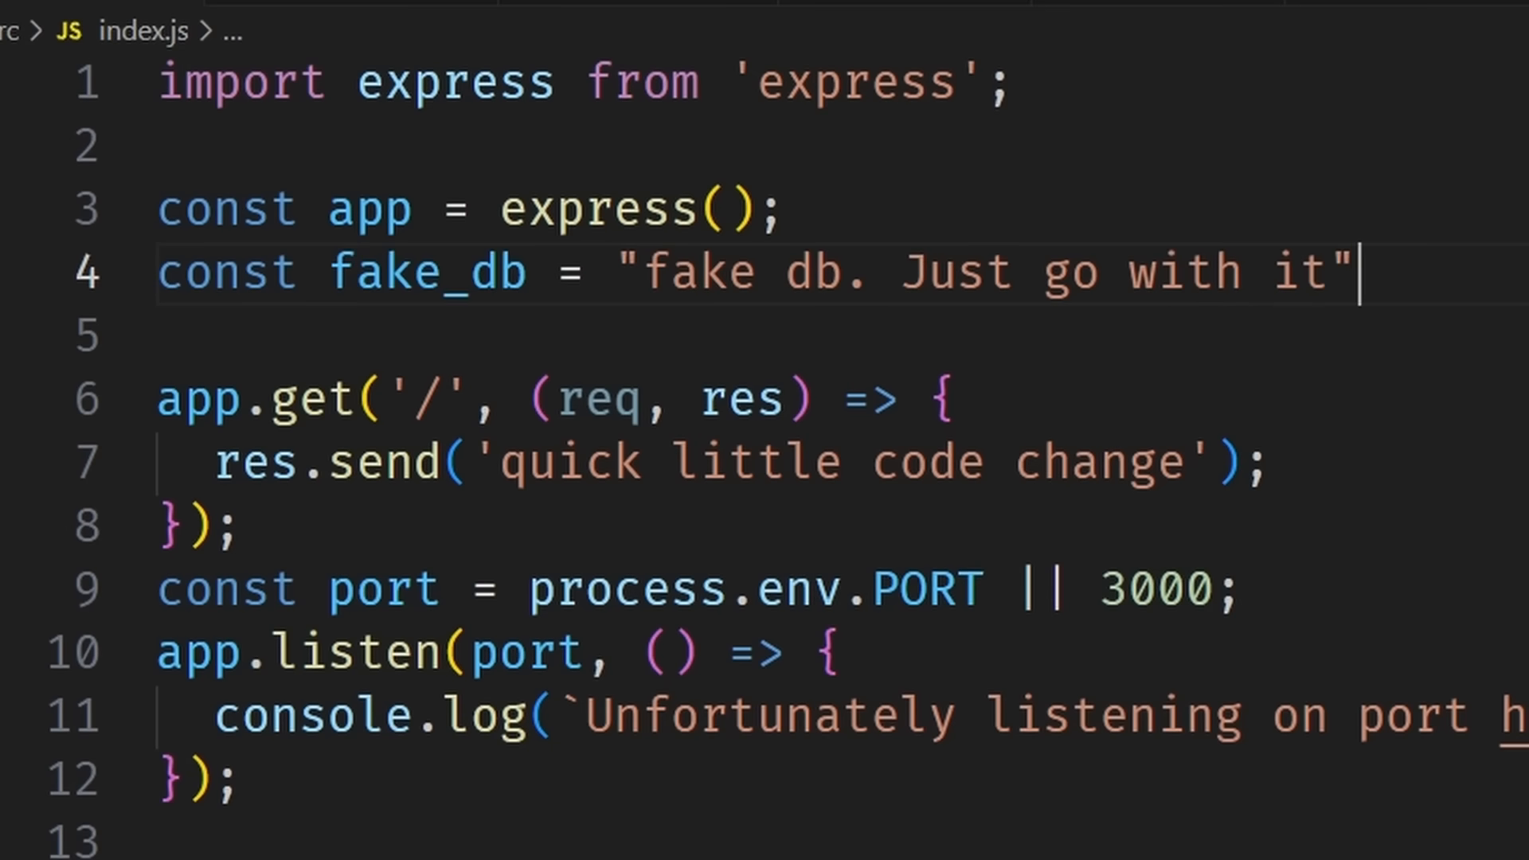
Step: Create compose.yaml with services backend (build: .) and db using image postgres:latest
left_click(152, 32)
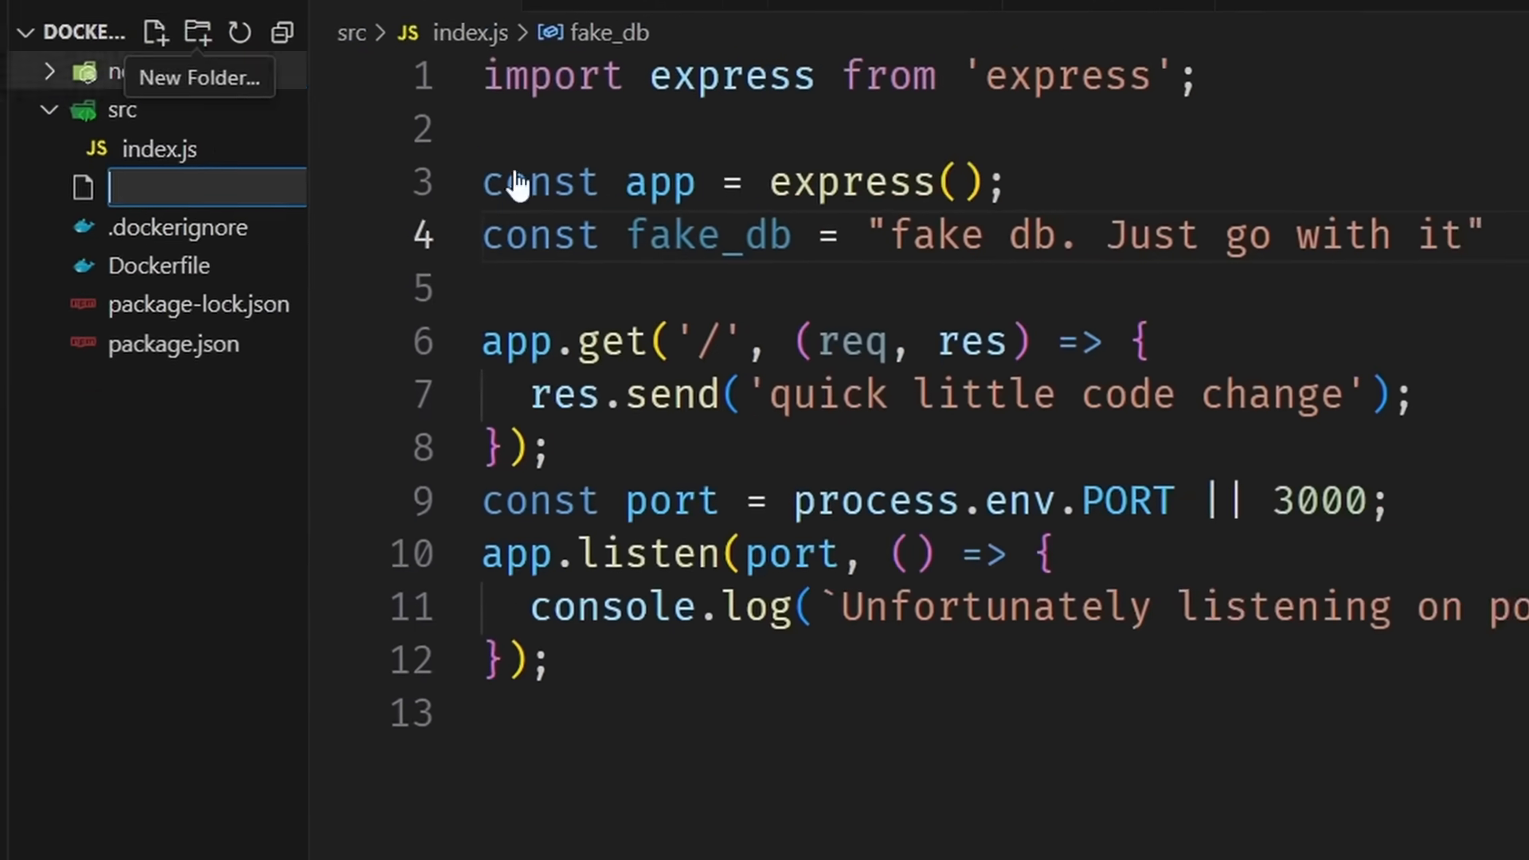
type("compose.yaml")
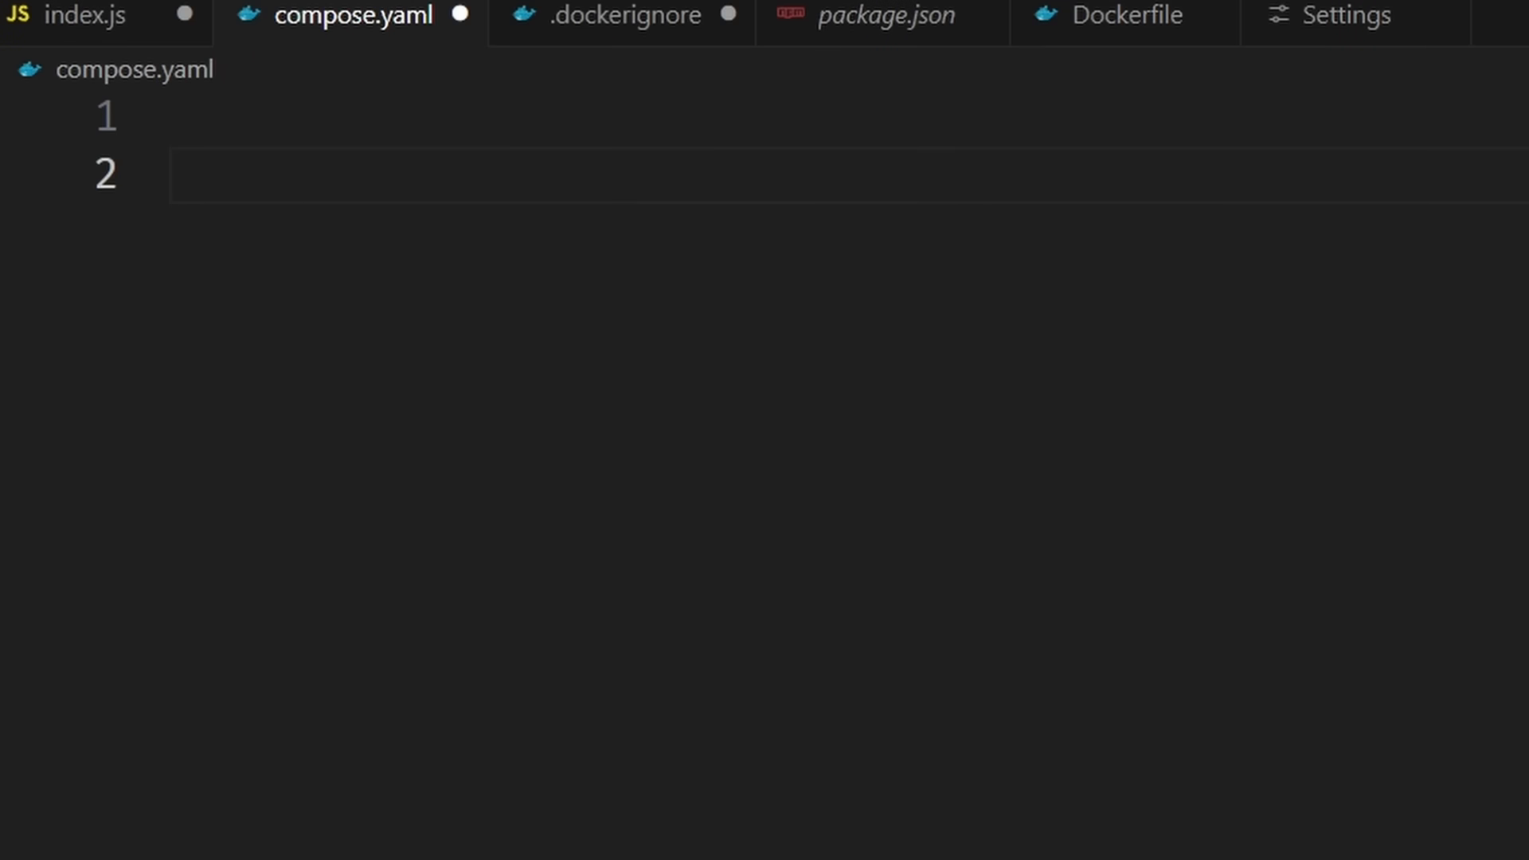
type("services:")
type("backend:")
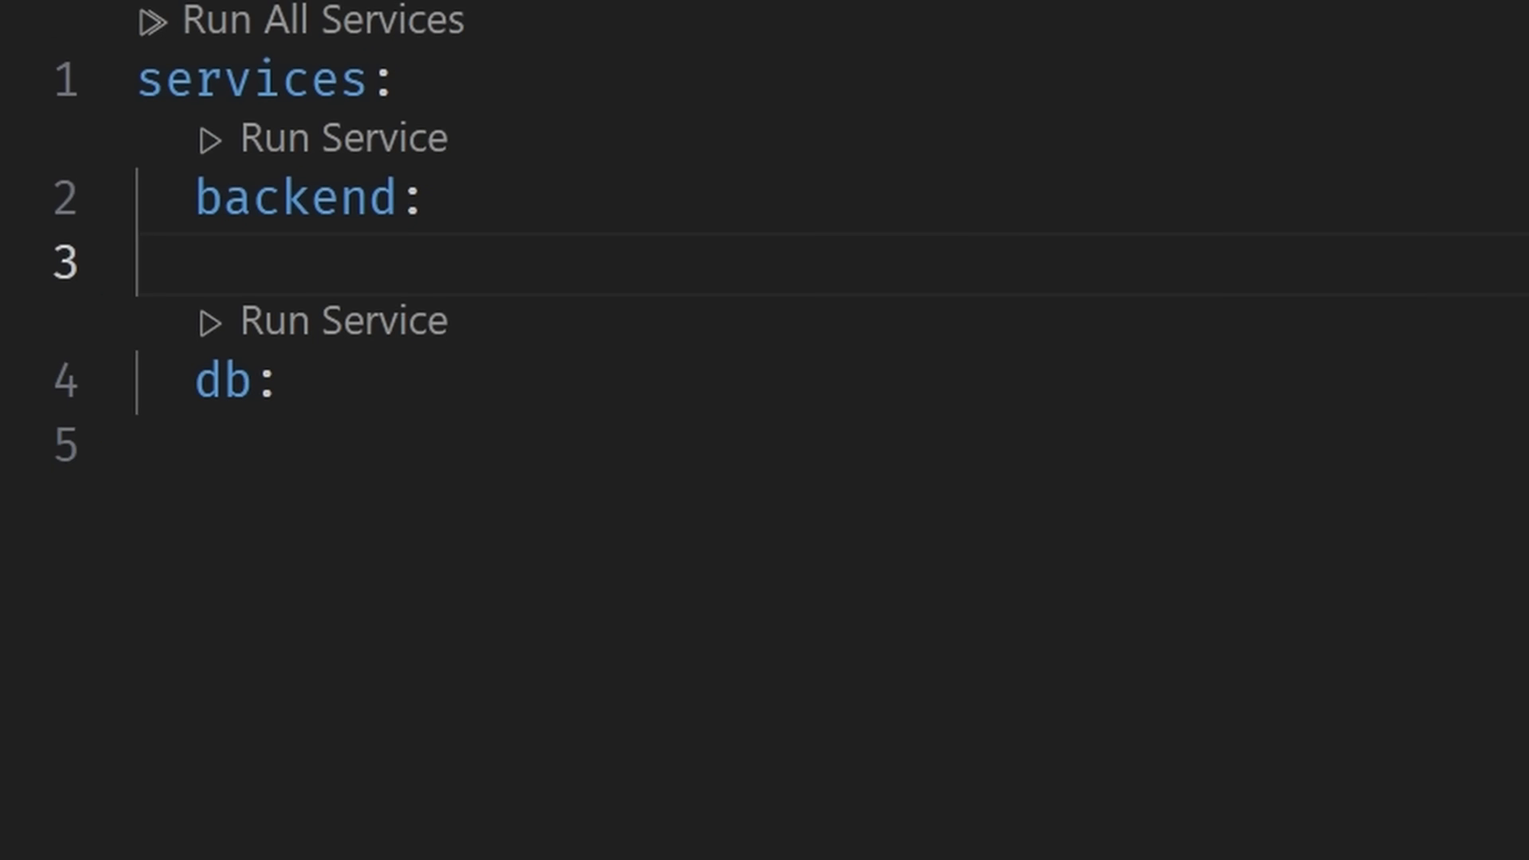
type("build: .")
type("image:")
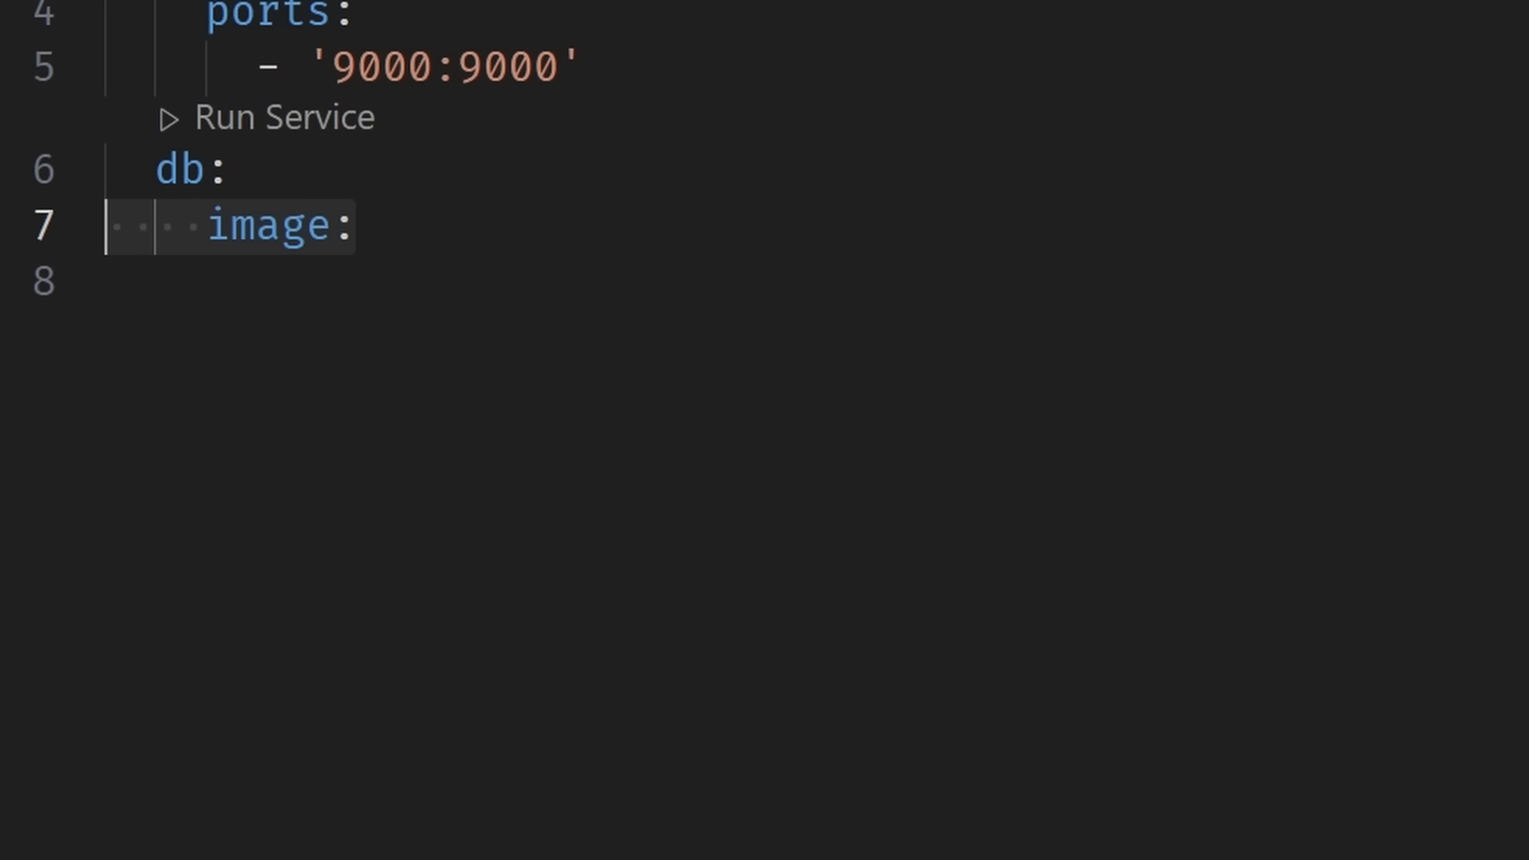
type("postgres:latest")
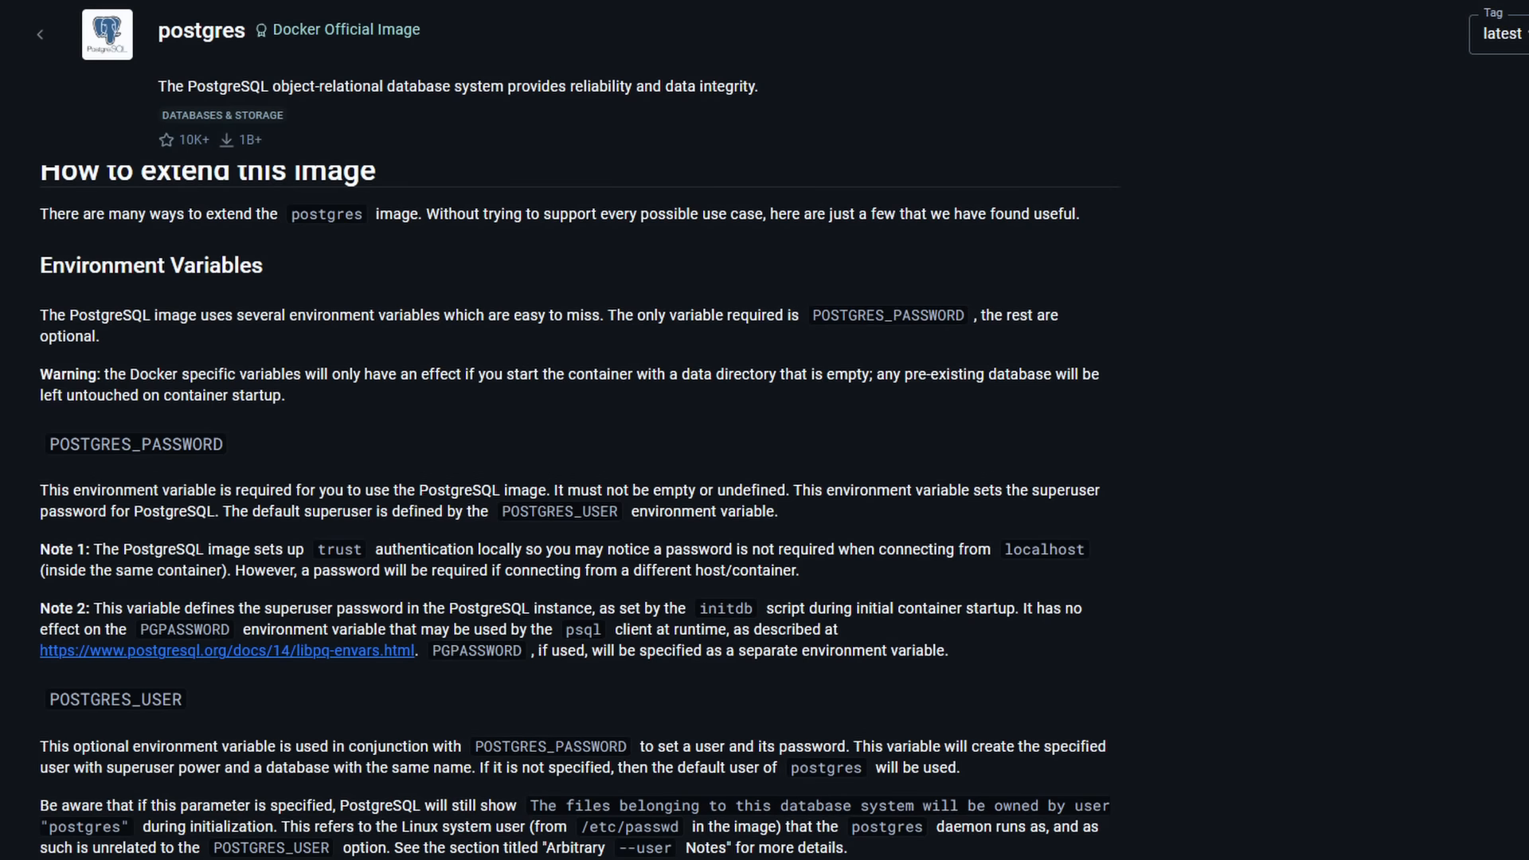
Step: Review the postgres Docker Hub page for the POSTGRES_USER, POSTGRES_PASSWORD and POSTGRES_DB variables
scroll("down", 3)
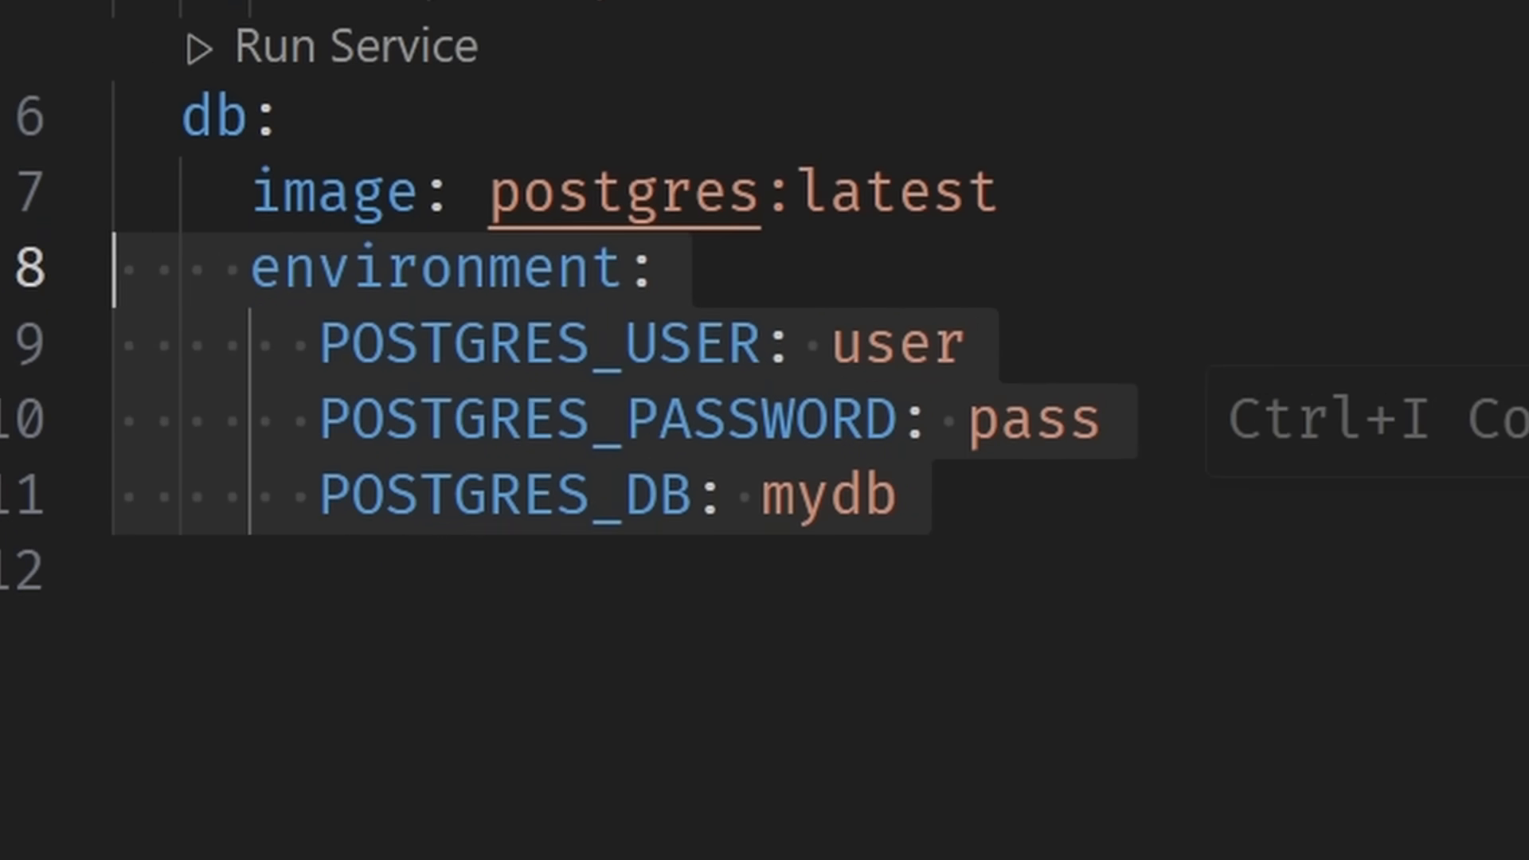
scroll("up", 3)
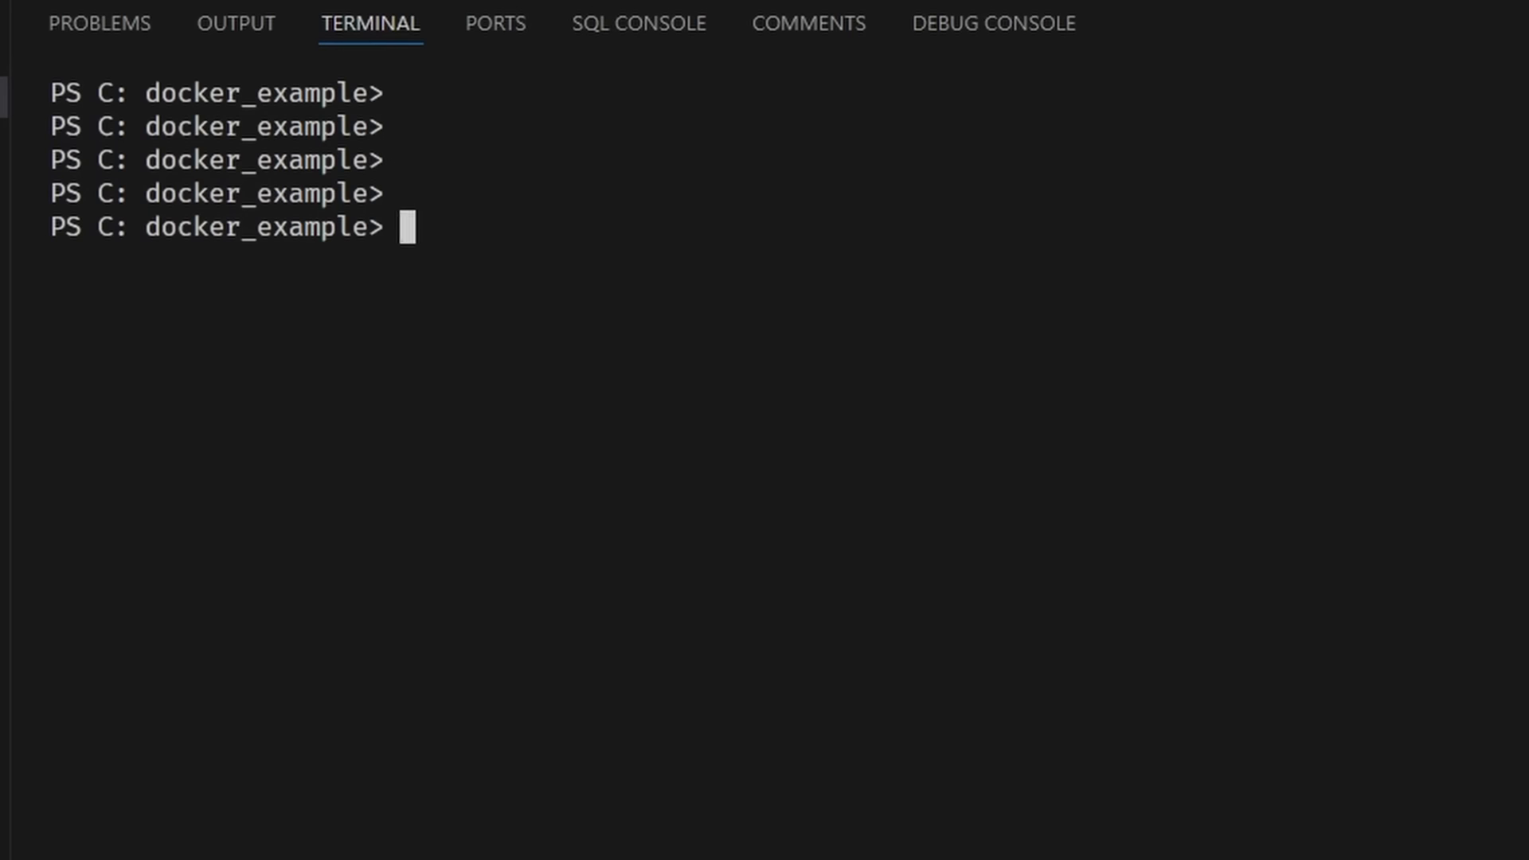
Step: Run docker compose up to start the backend and db services
type("docker compose up")
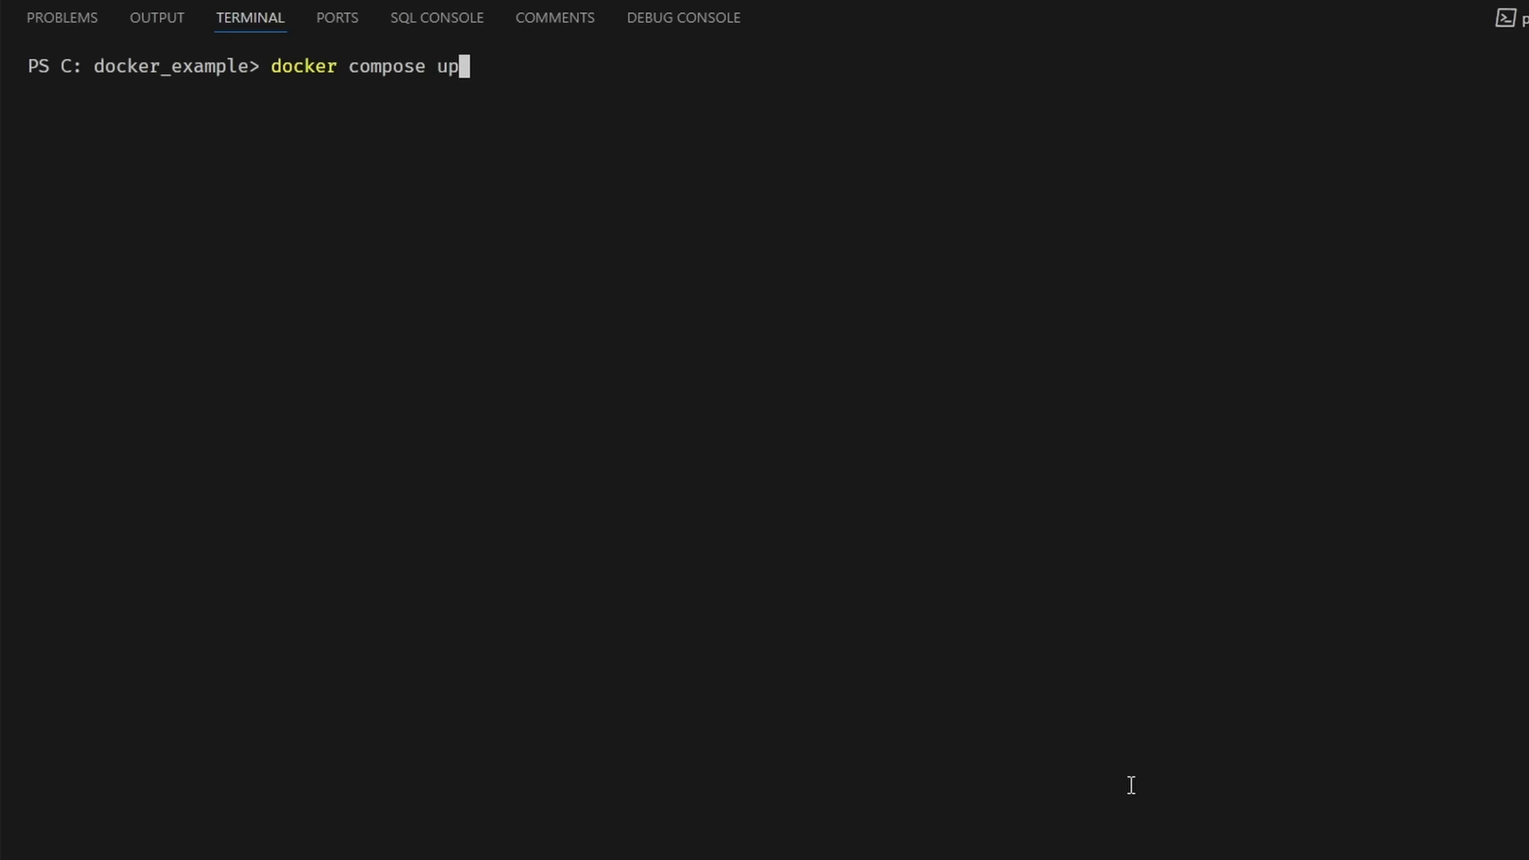
key("Return")
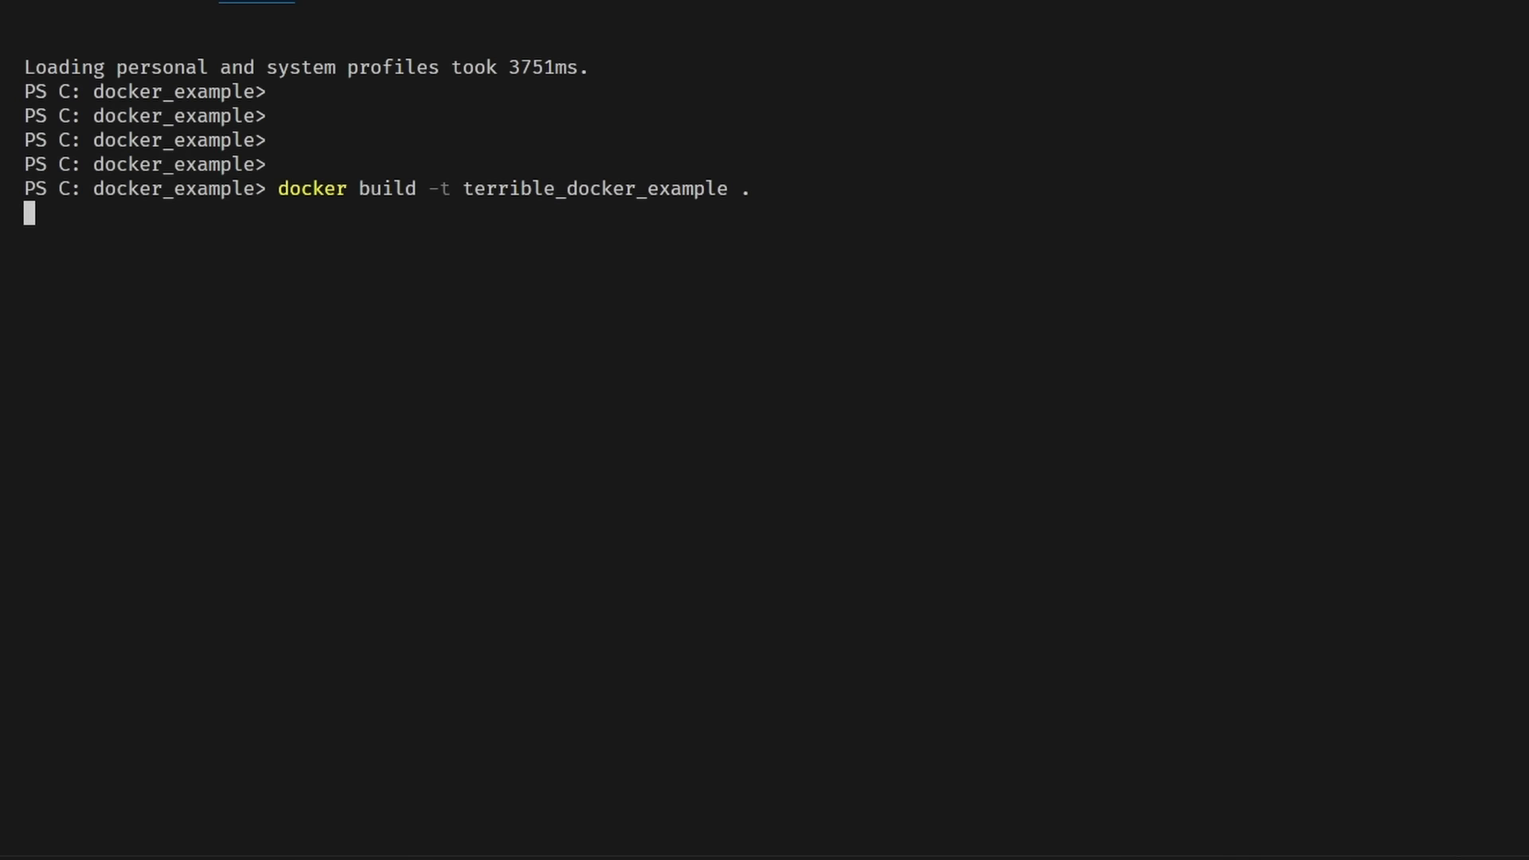
Step: Start the terrible_docker_example build, then replay the Build Cloud local-versus-cloud demonstration
key("Return")
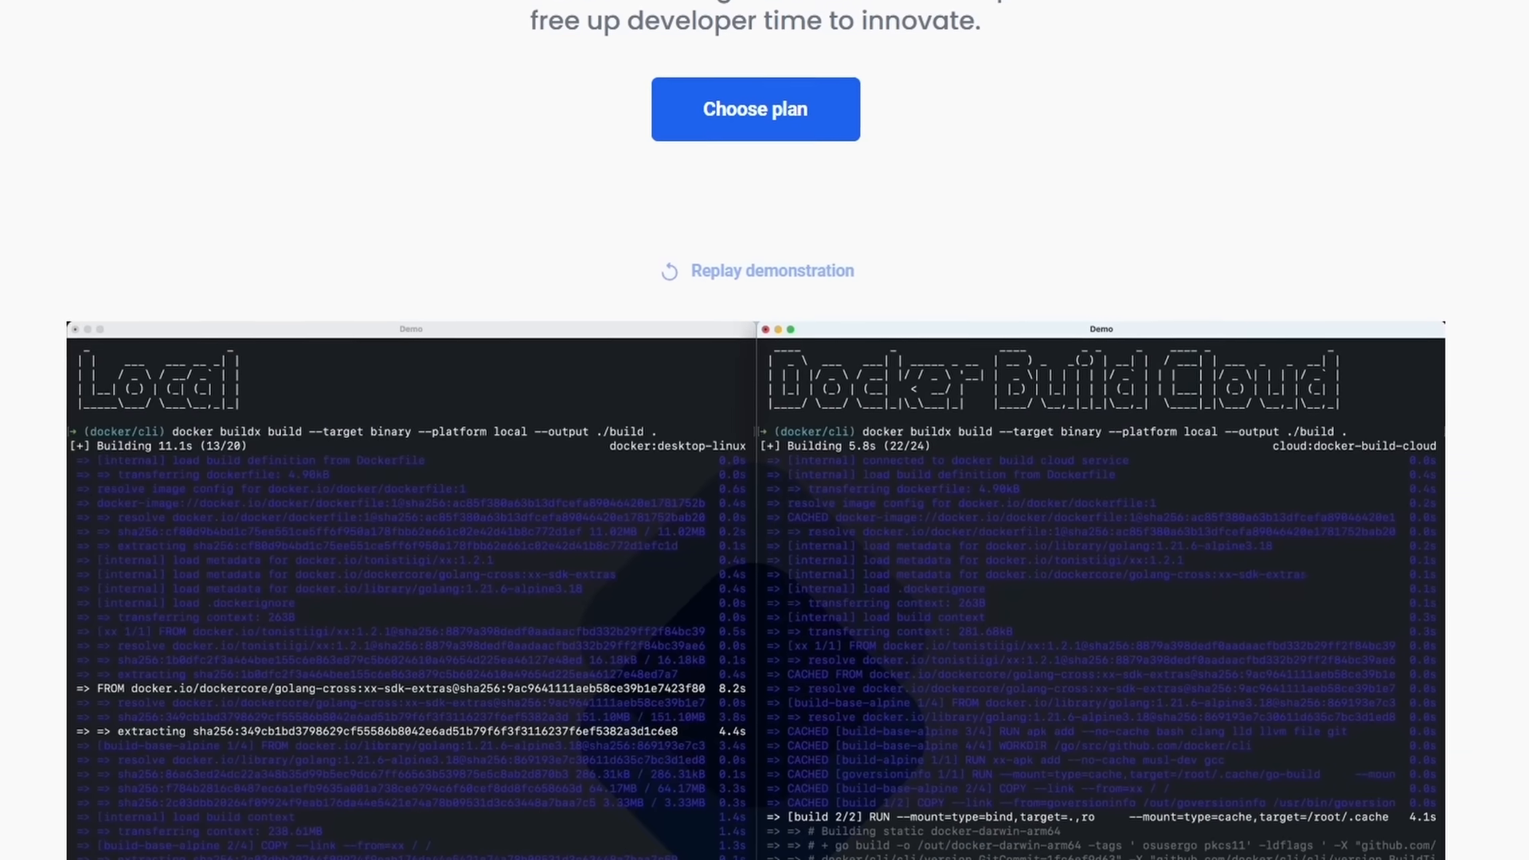
left_click(758, 270)
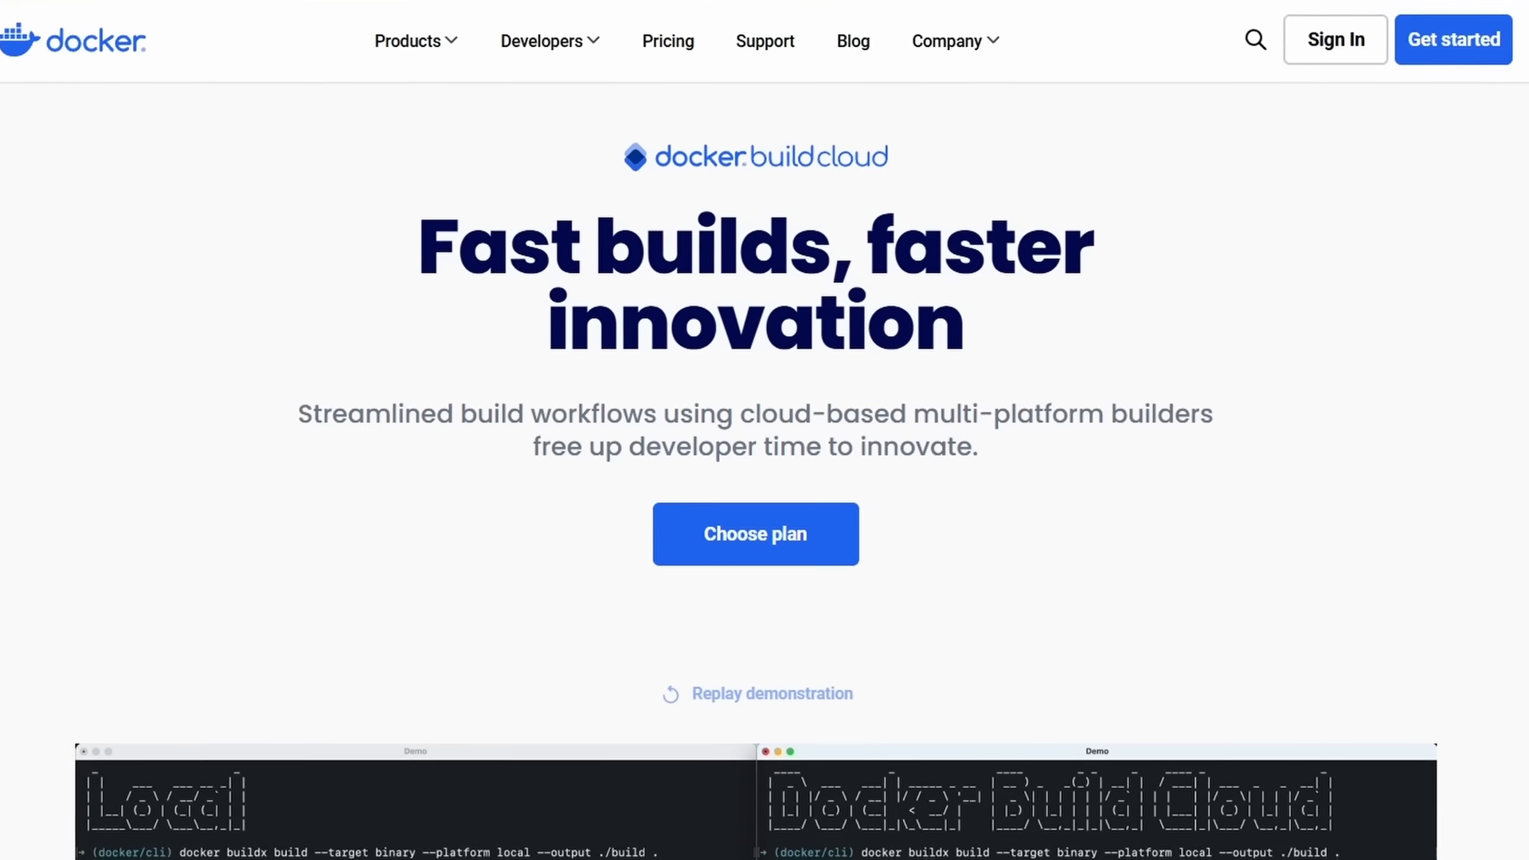
scroll("down", 3)
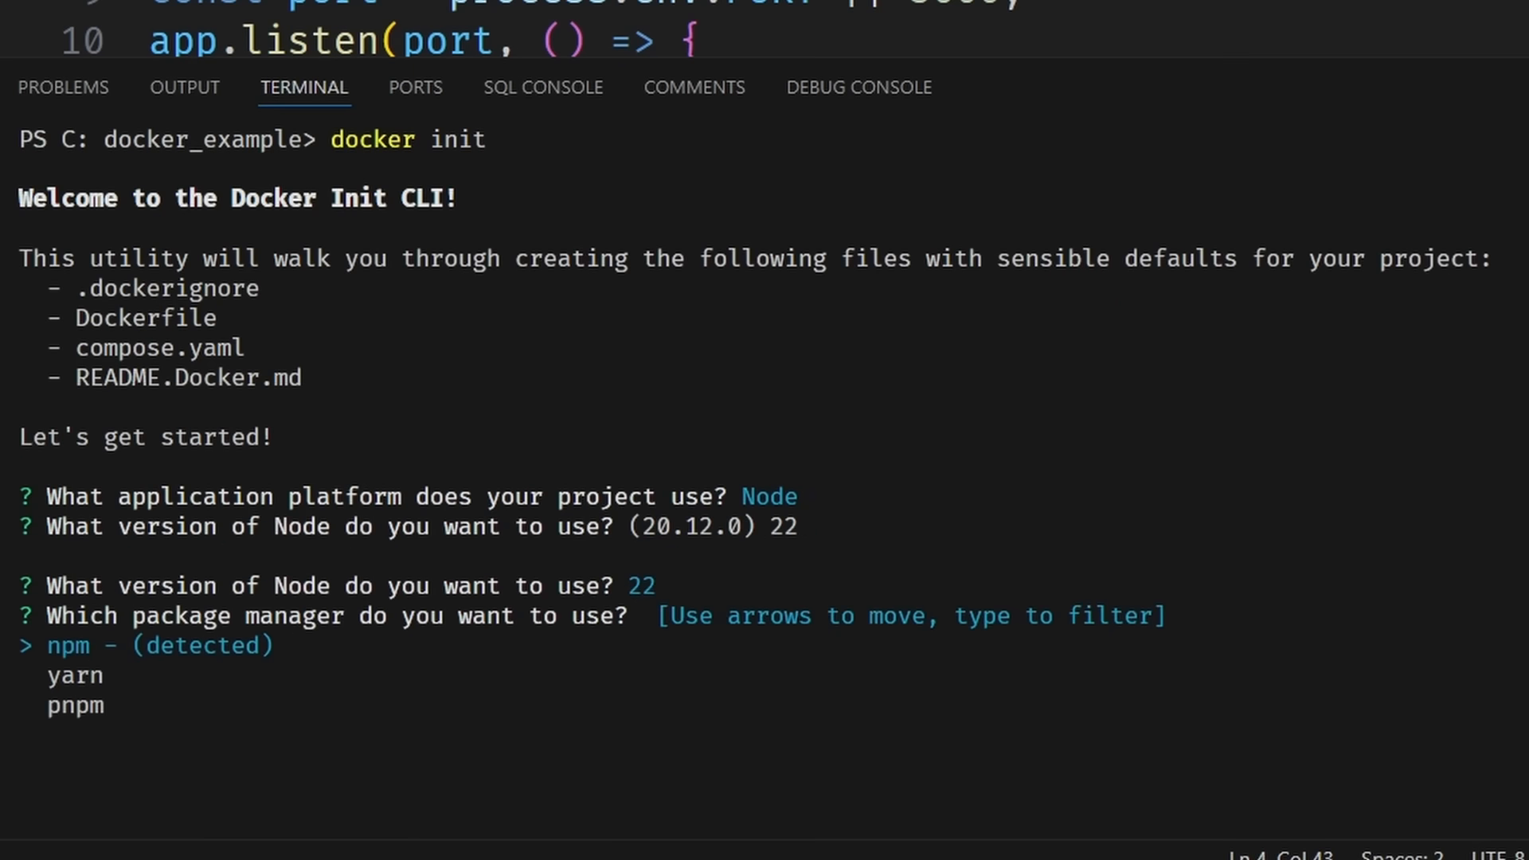
Step: Accept npm in the docker init wizard and view the generated compose.yaml with its server service
key("Return")
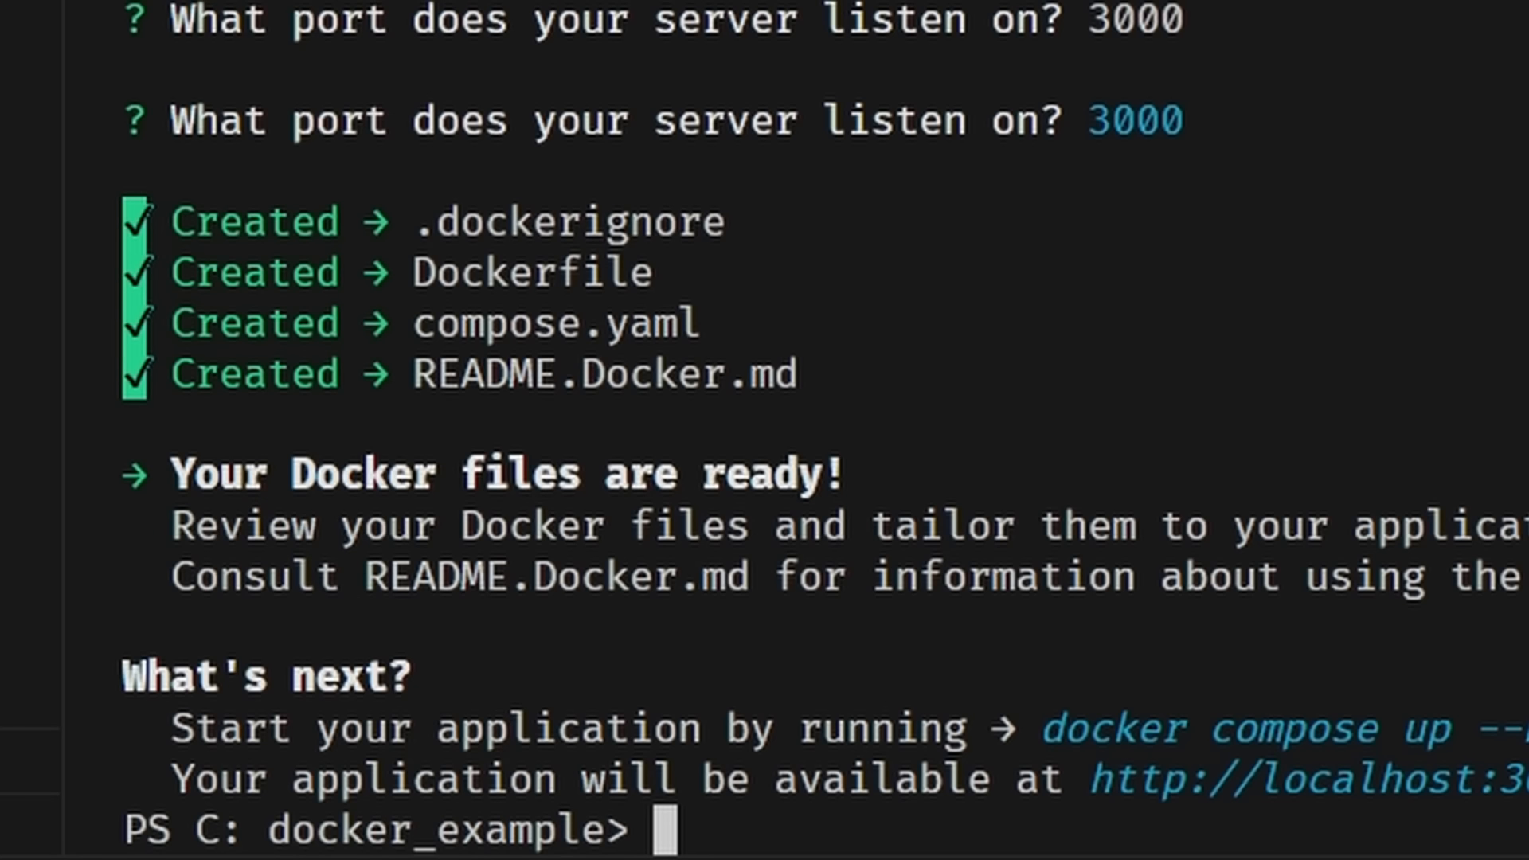
left_click(102, 174)
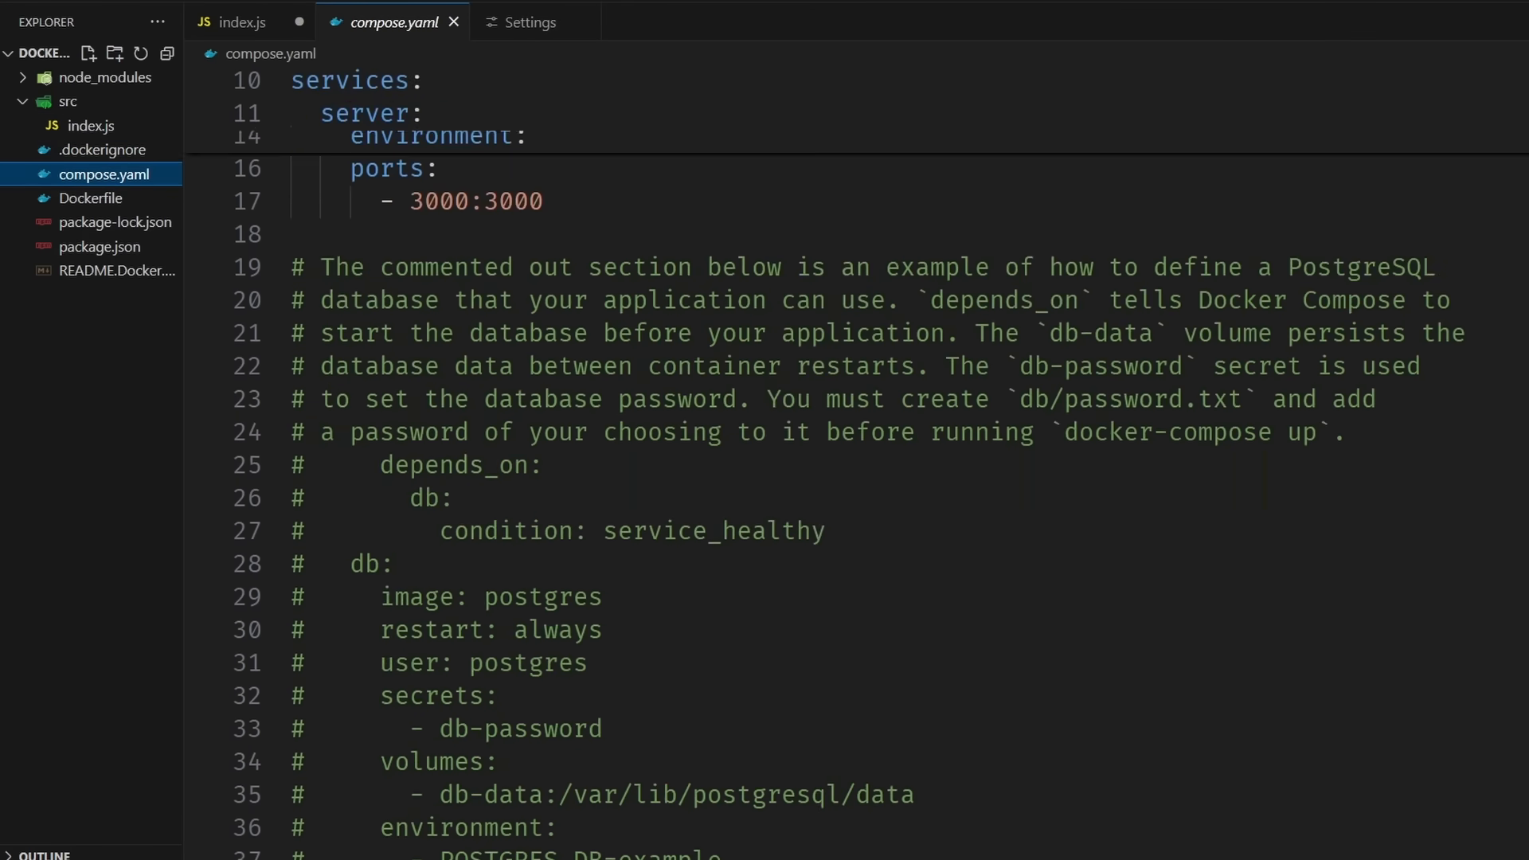